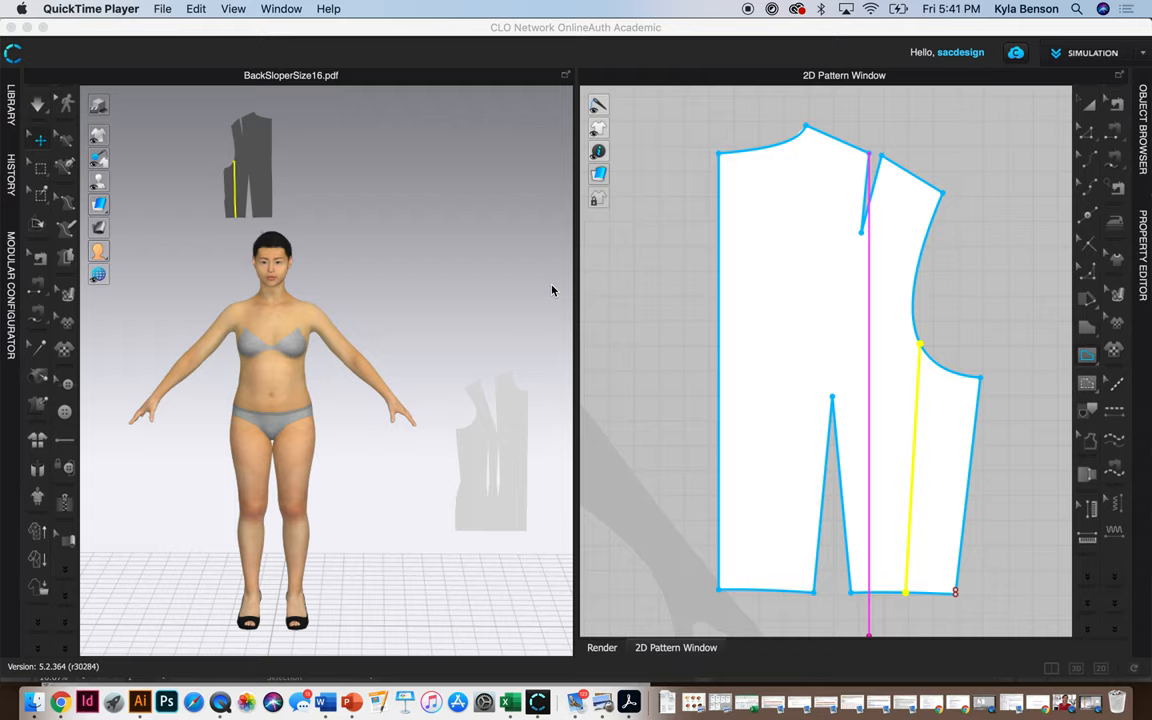
pyautogui.moveTo(505, 317)
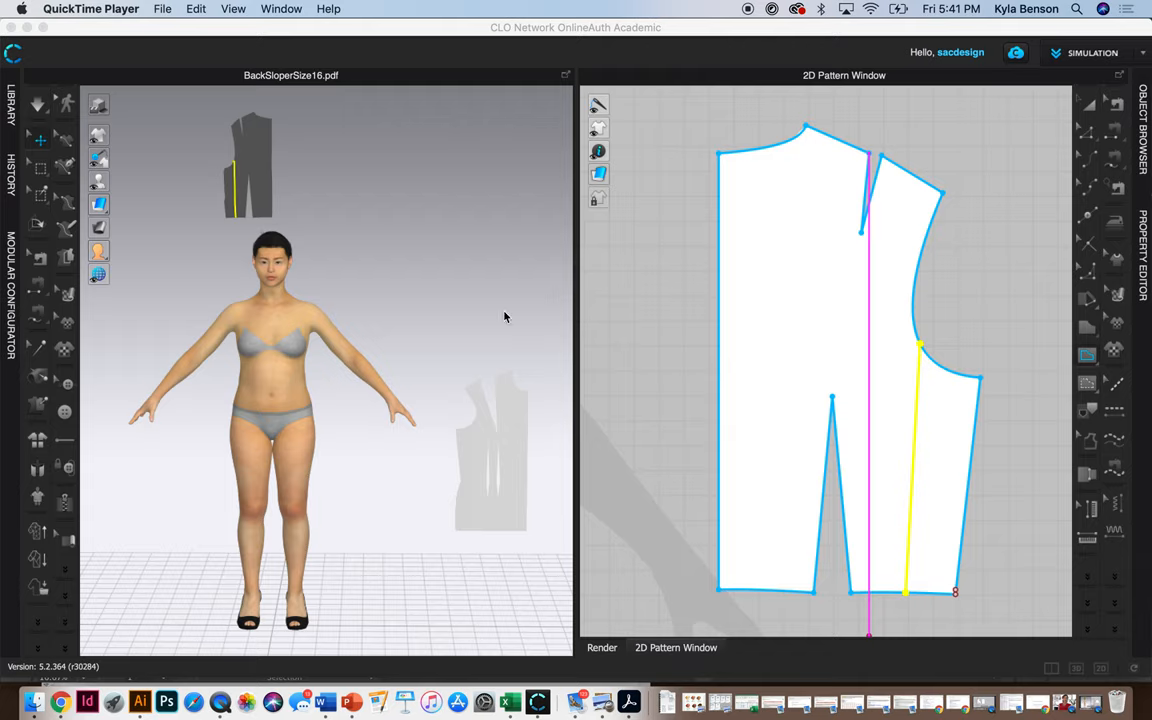
pyautogui.moveTo(910, 434)
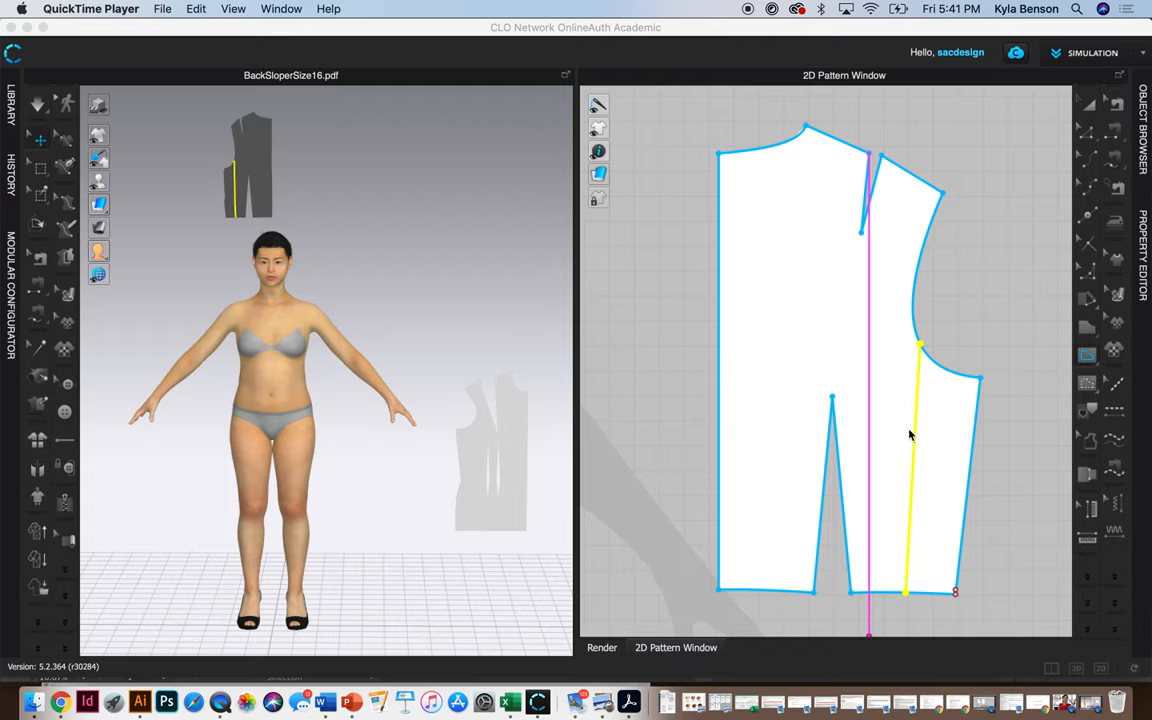
pyautogui.moveTo(906, 462)
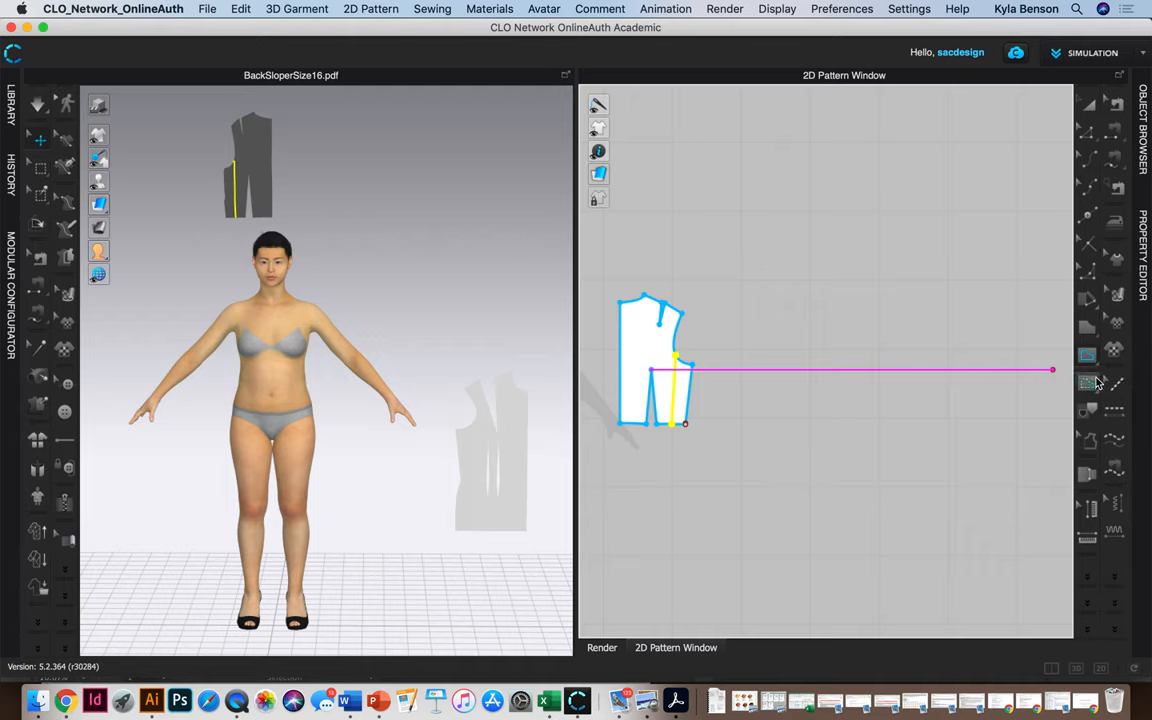
pyautogui.moveTo(1087, 382)
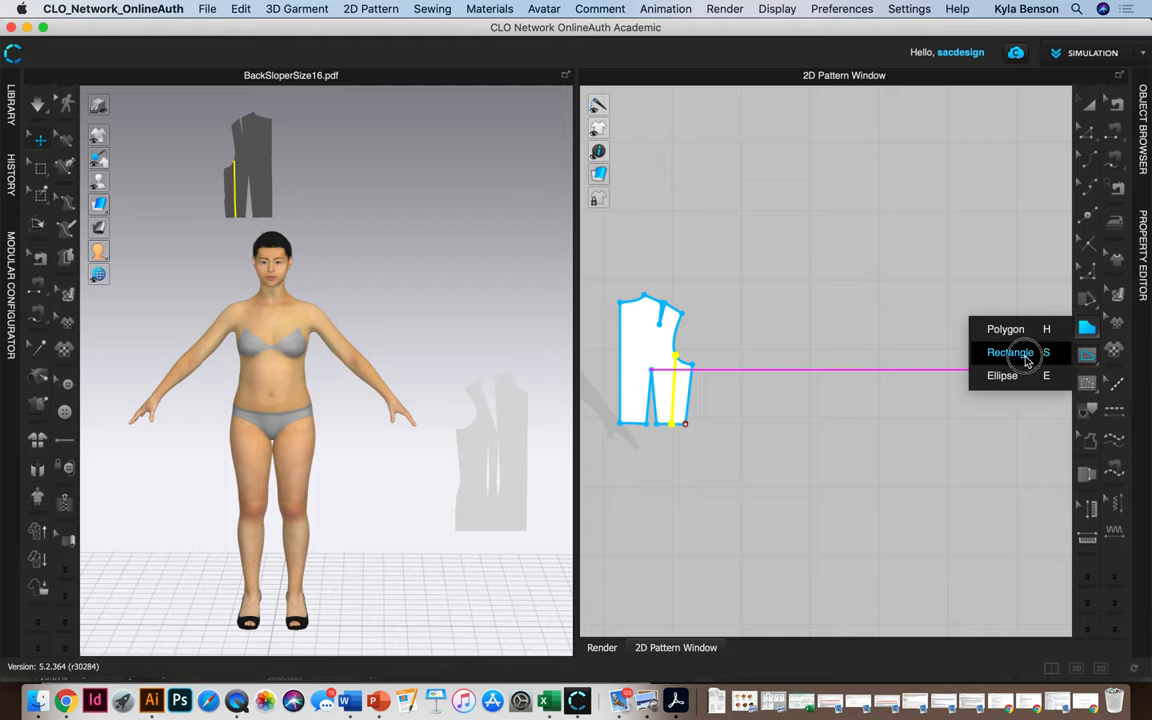
# Draw a rectangular foundation pattern piece between the two bodice slopers with the Rectangle tool
pyautogui.click(1010, 352)
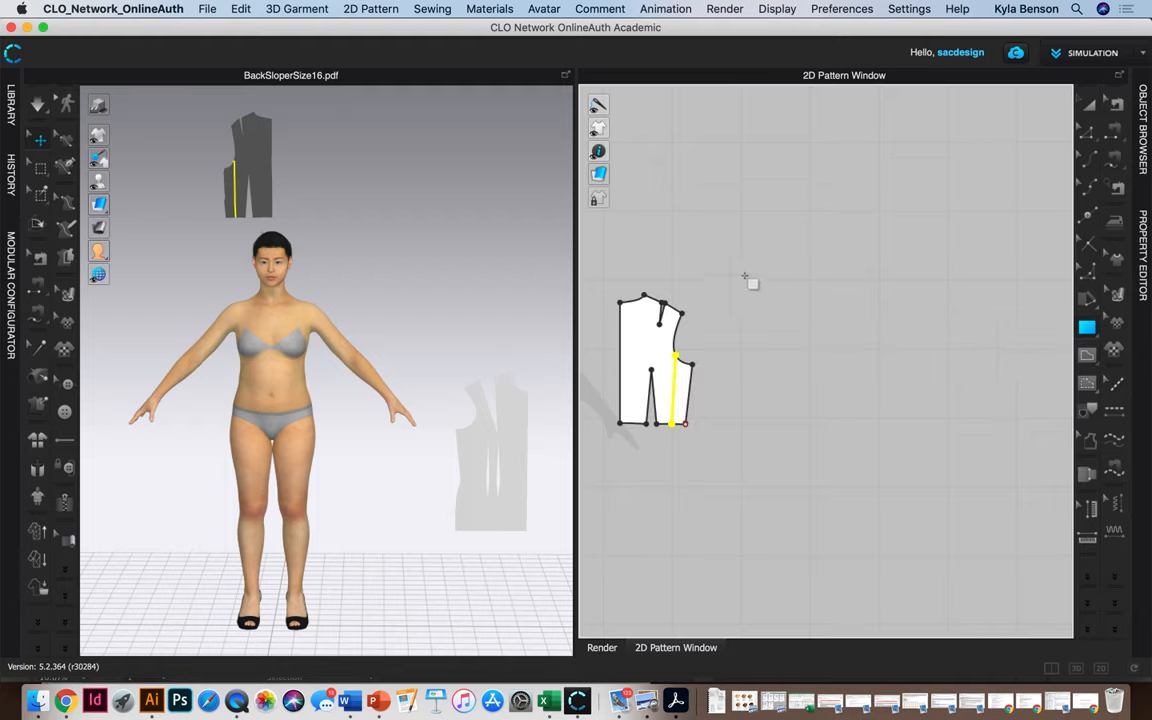
pyautogui.moveTo(740, 270)
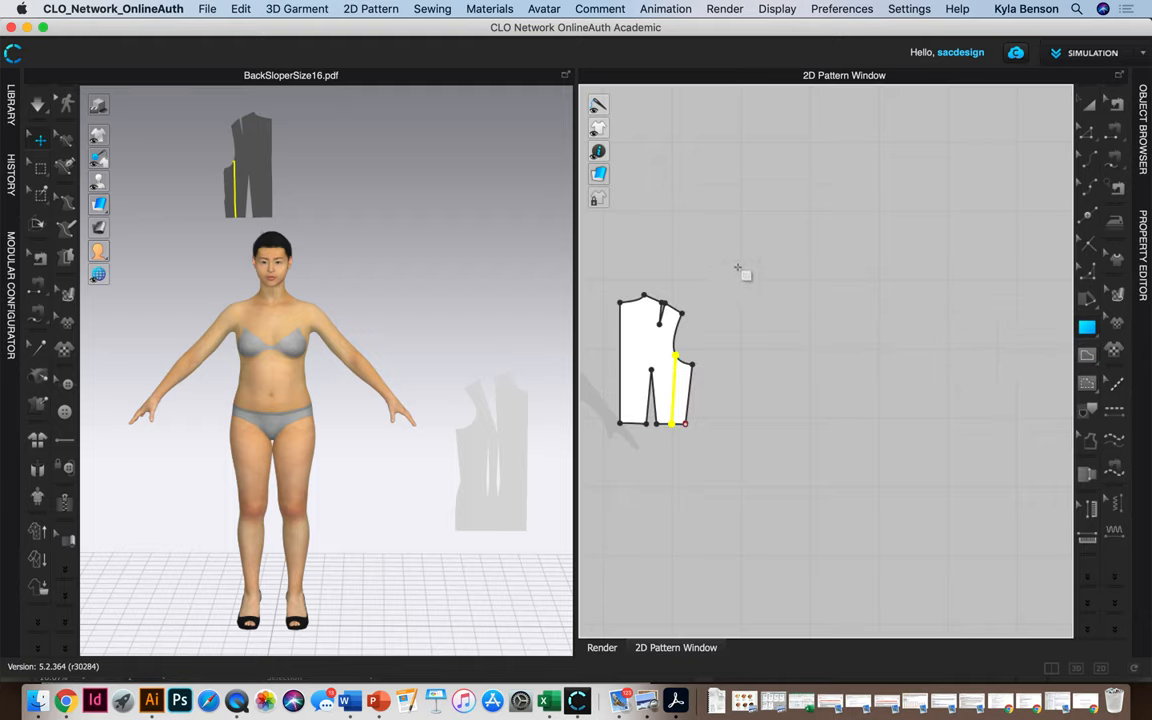
pyautogui.moveTo(738, 262); pyautogui.dragTo(822, 428)
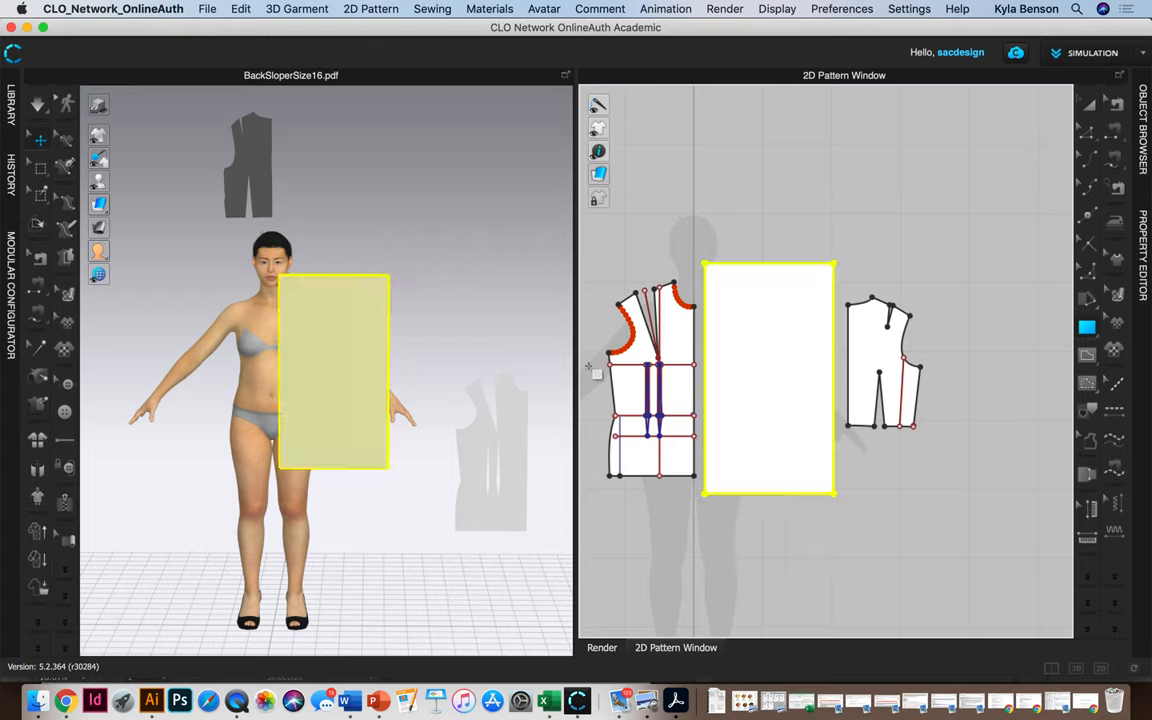
pyautogui.moveTo(952, 305)
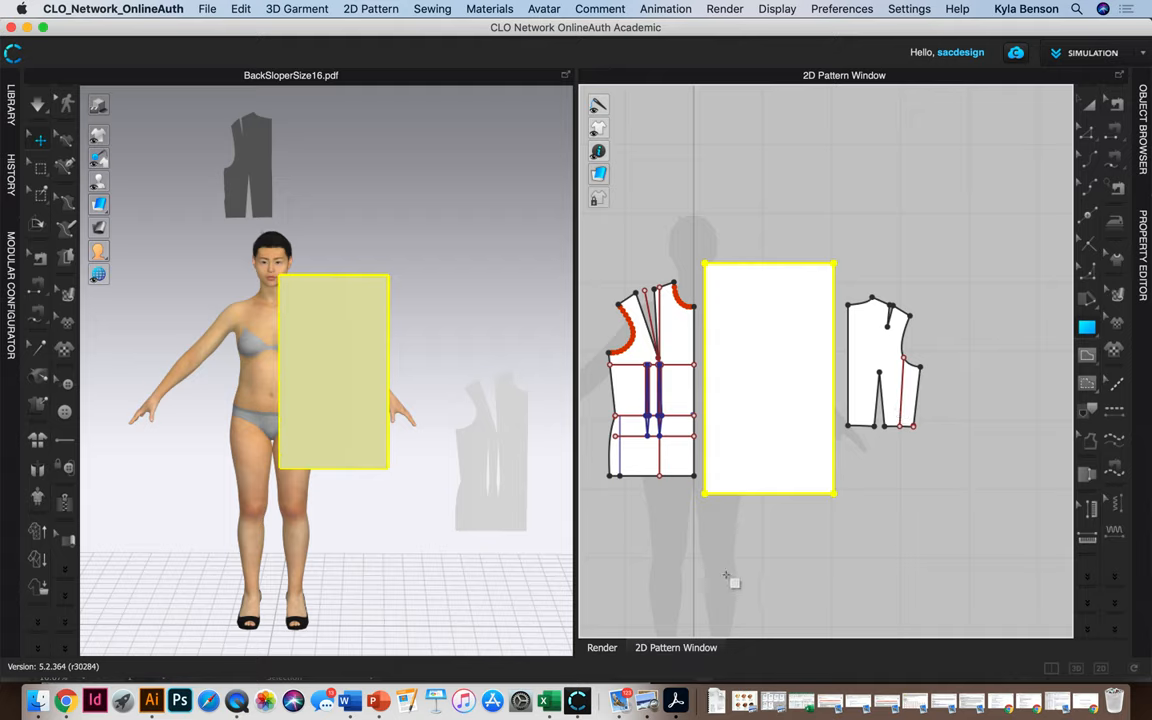
pyautogui.moveTo(710, 505)
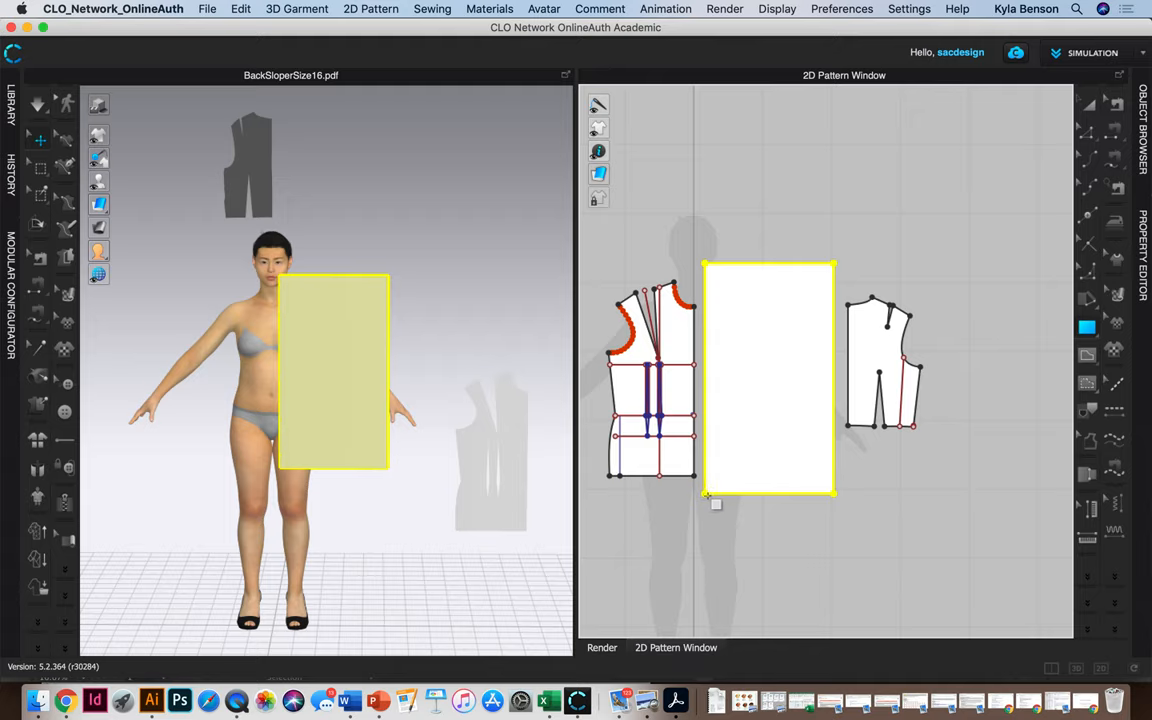
pyautogui.moveTo(690, 495)
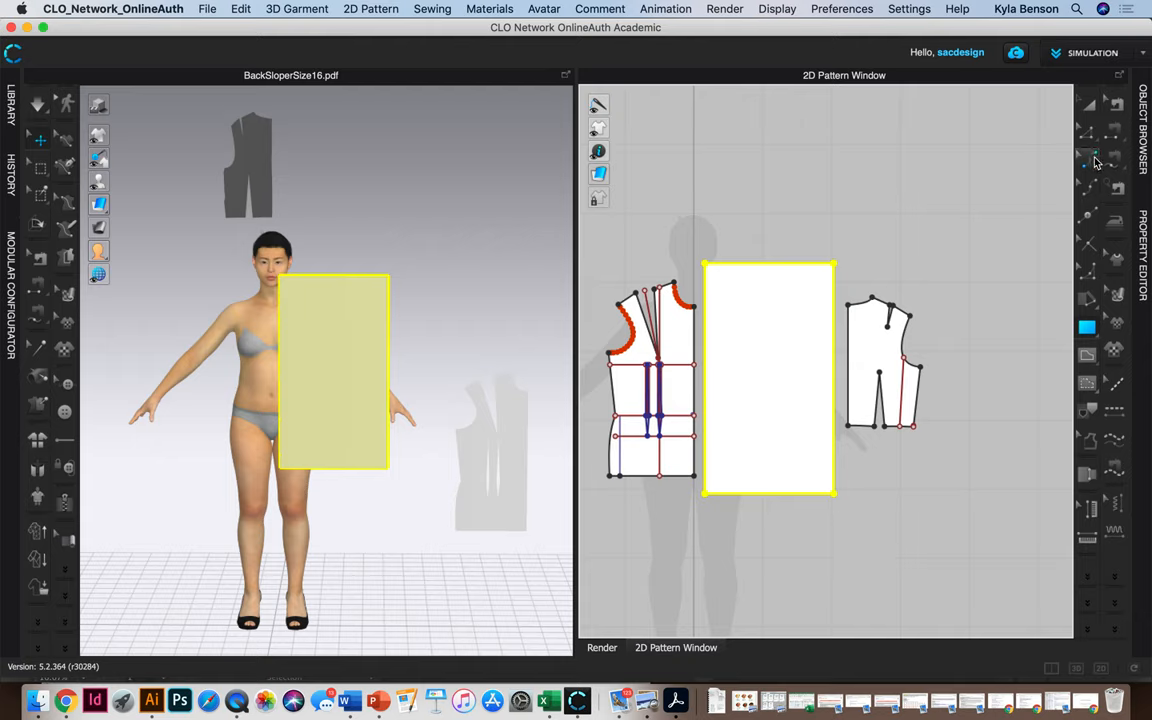
pyautogui.moveTo(1088, 188)
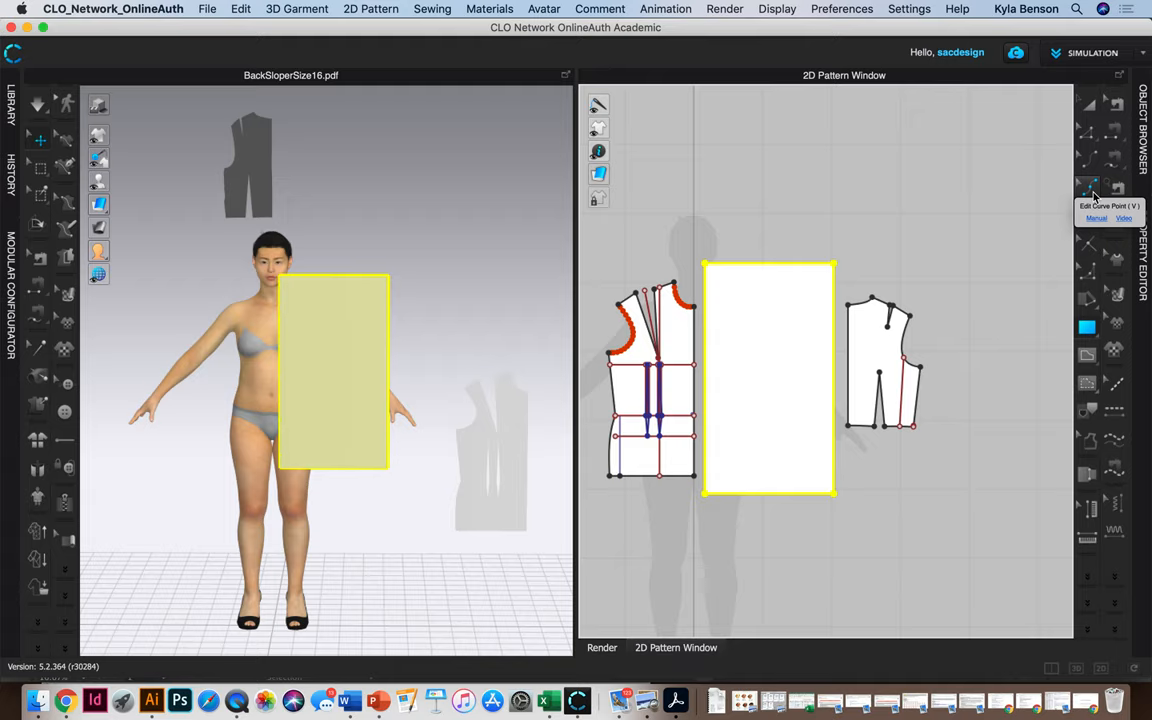
pyautogui.moveTo(1089, 218)
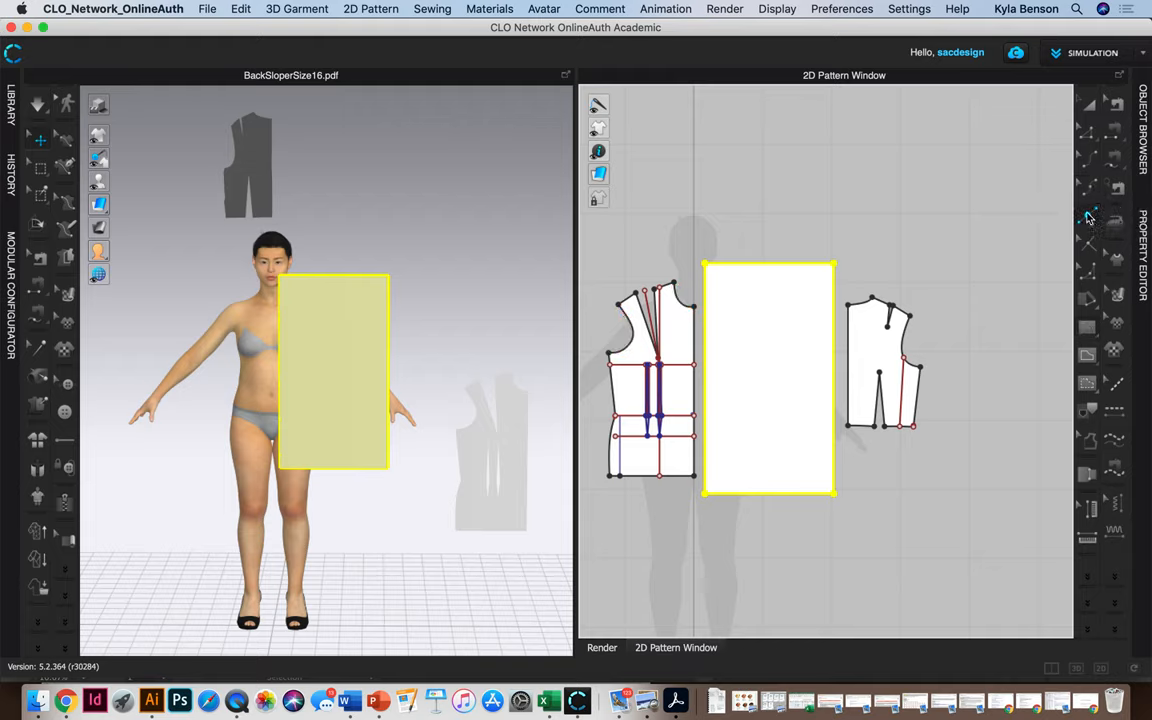
pyautogui.moveTo(1090, 215)
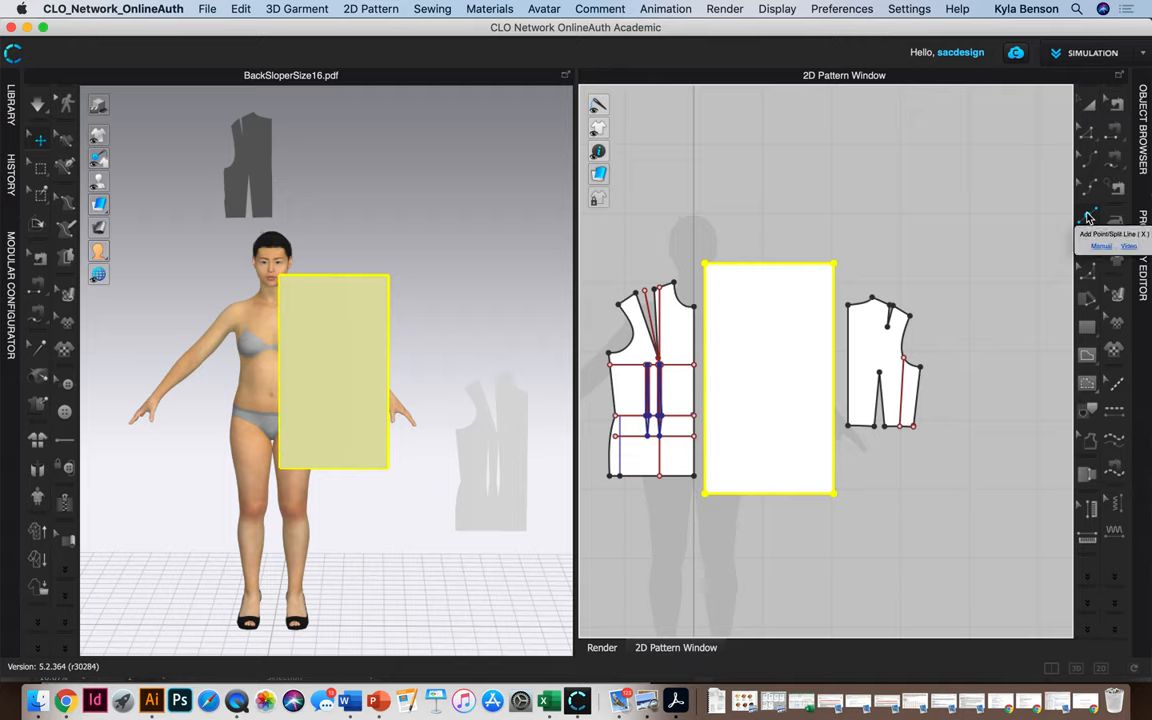
pyautogui.moveTo(762, 494)
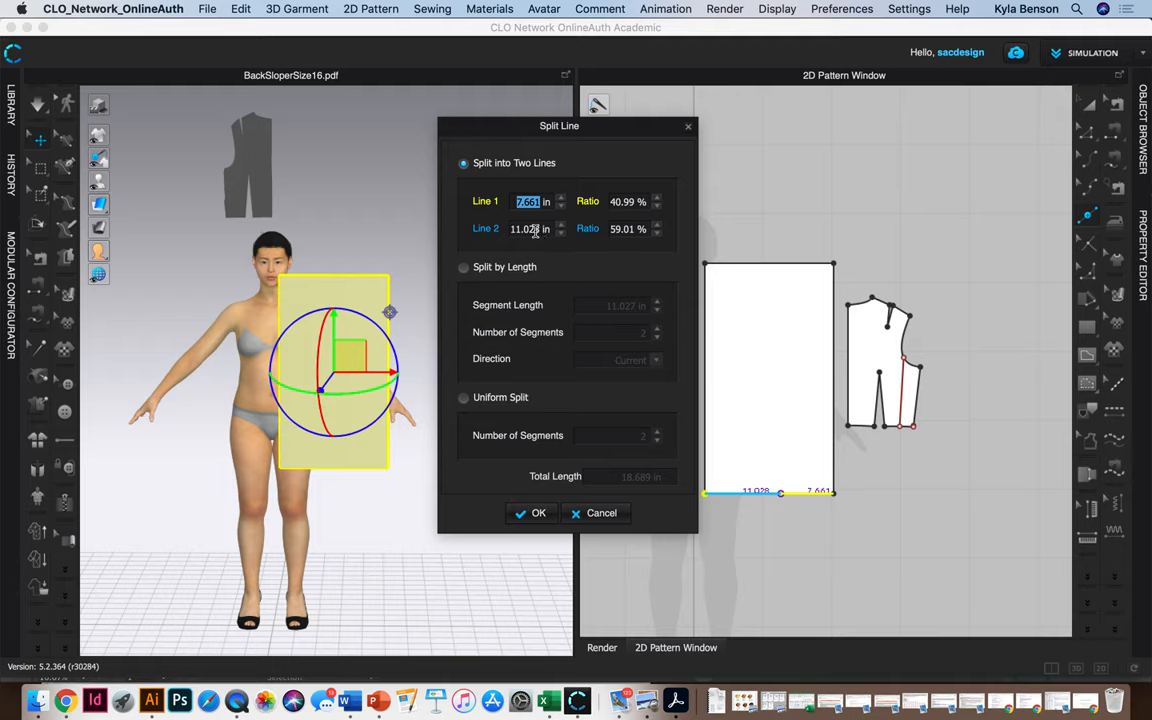
# Split the rectangle's bottom edge with Line 2 at 11.2 in, leaving about 7.489 in
pyautogui.click(528, 228)
pyautogui.write('11.2')
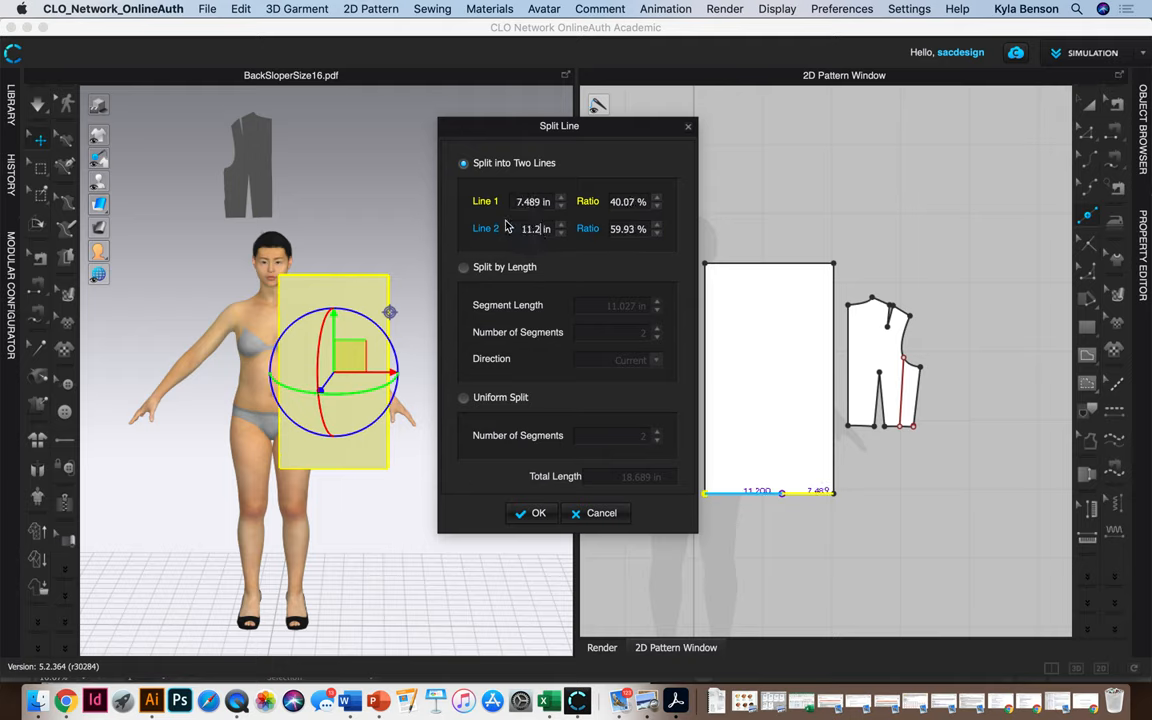
pyautogui.click(531, 513)
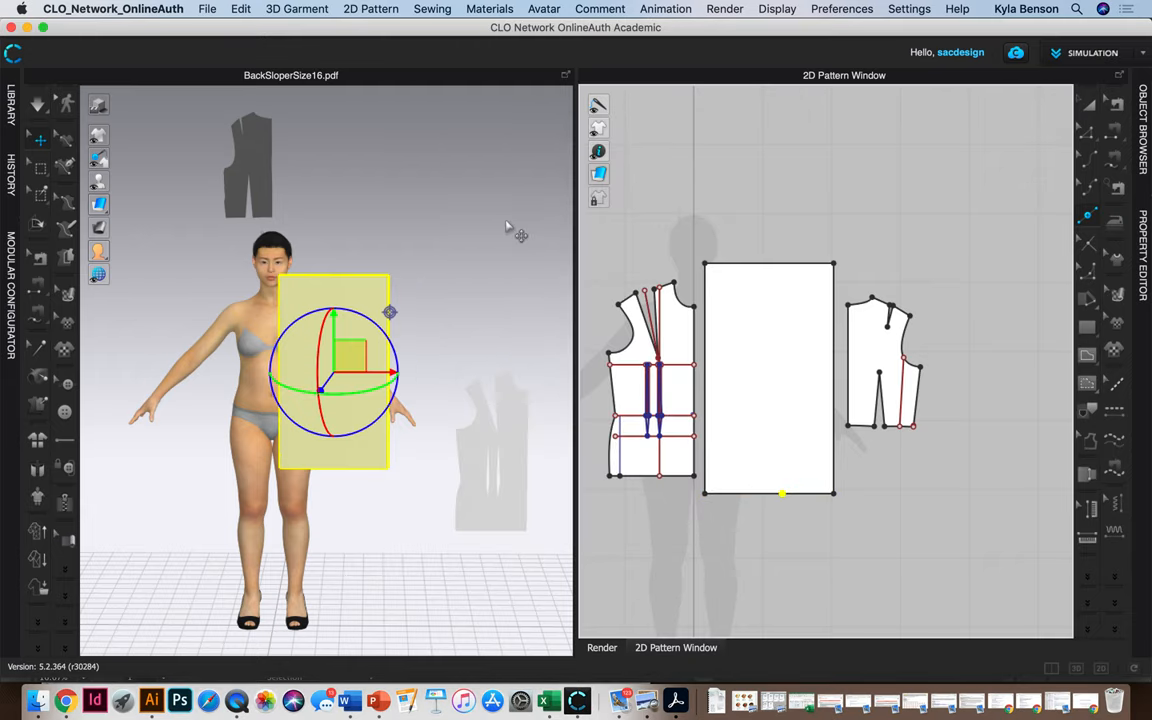
pyautogui.moveTo(533, 280)
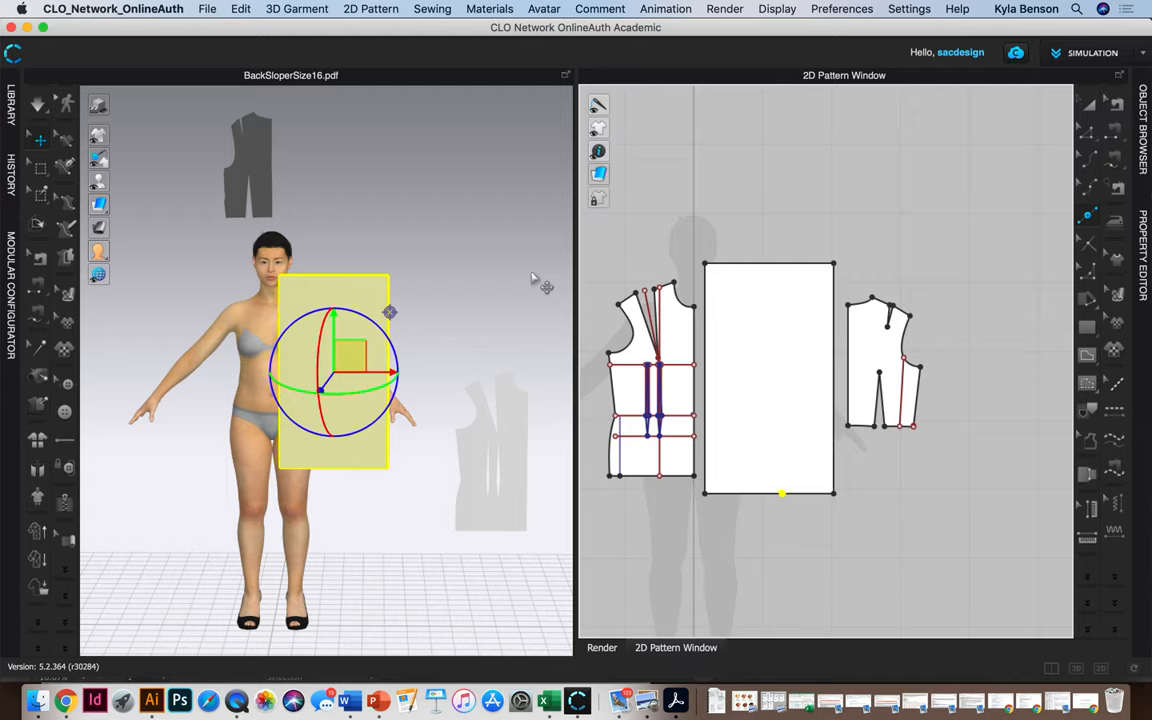
pyautogui.moveTo(815, 455)
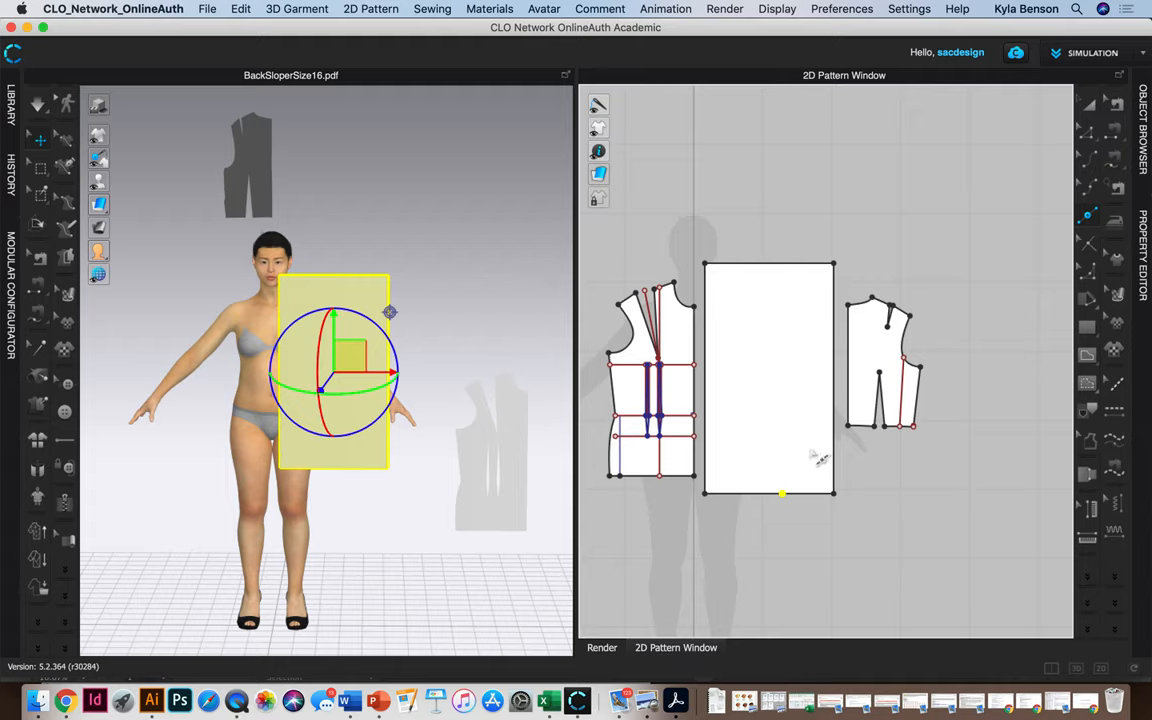
pyautogui.moveTo(798, 513)
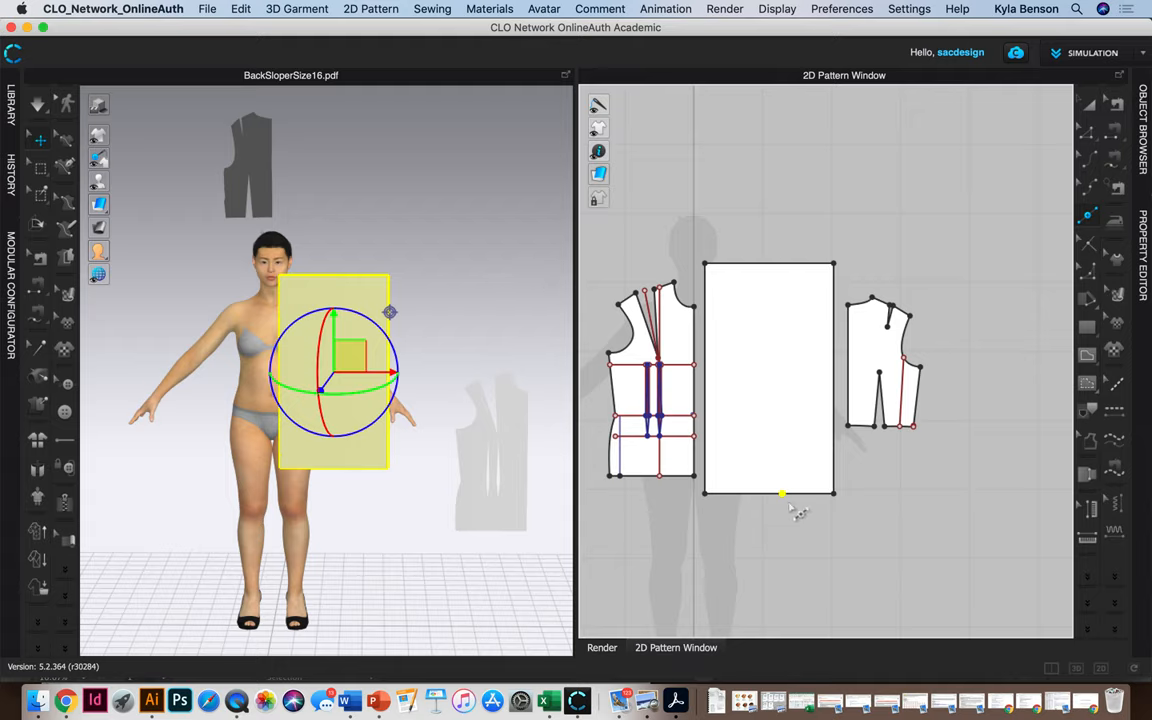
pyautogui.moveTo(845, 510)
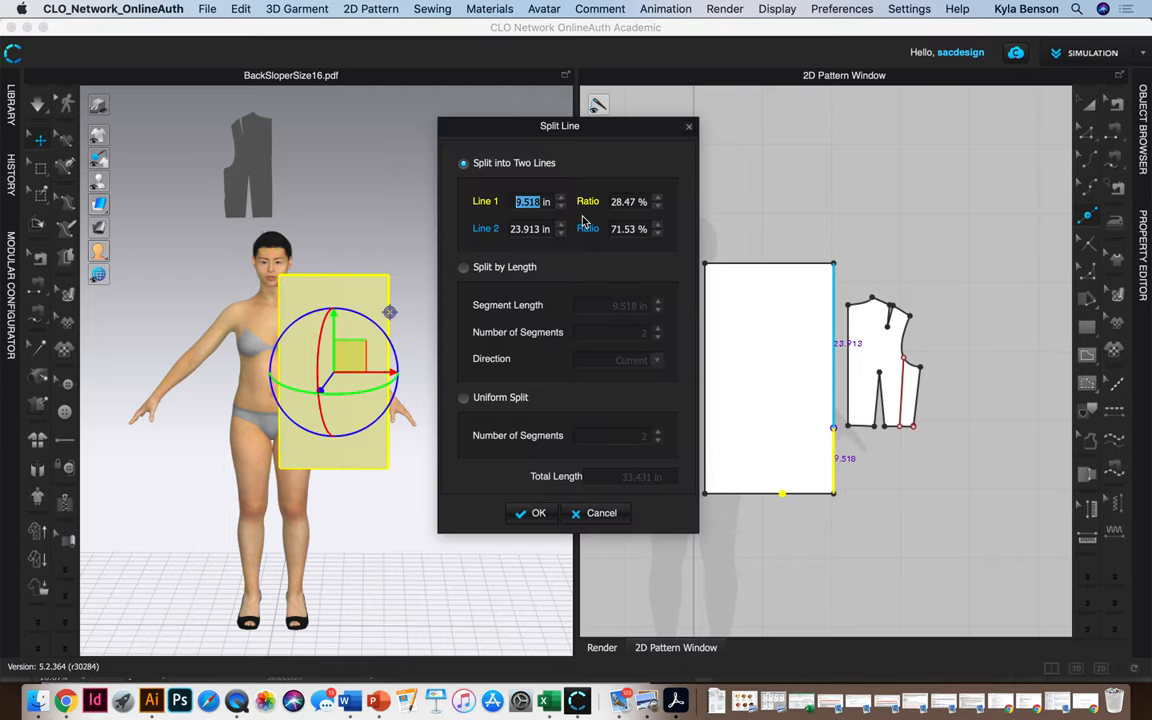
# Split the right edge with Line 1 at 8.625 in, leaving 24.806 in above
pyautogui.write('8')
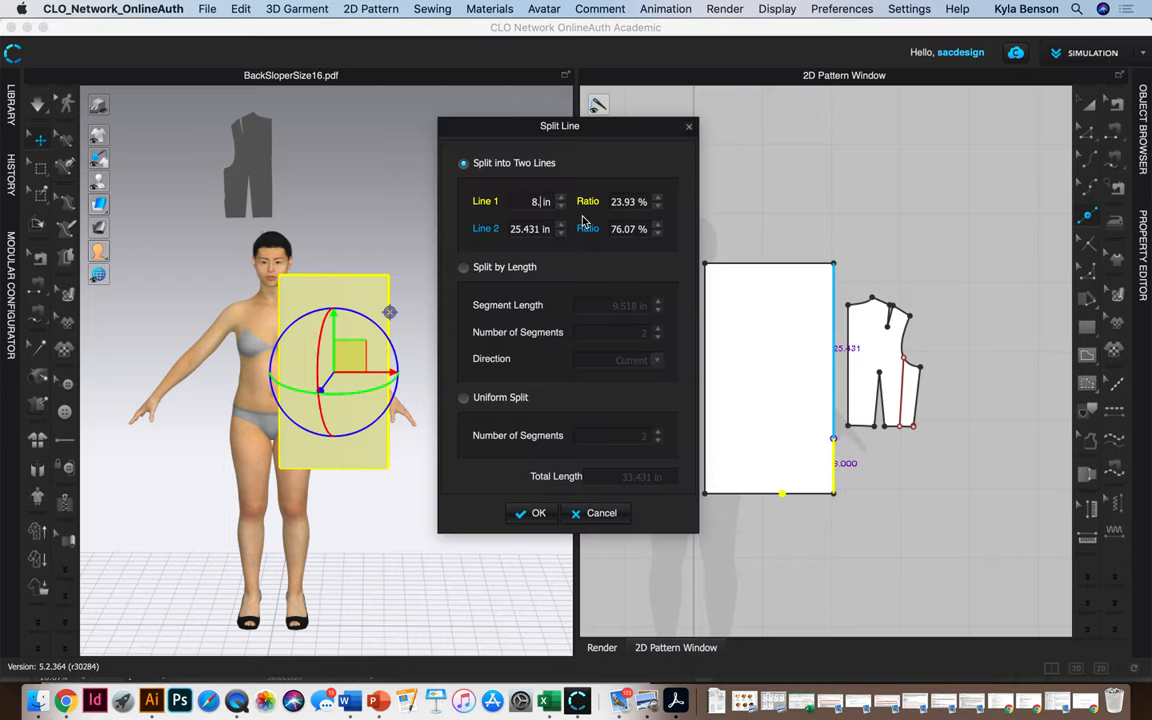
pyautogui.write('8.625')
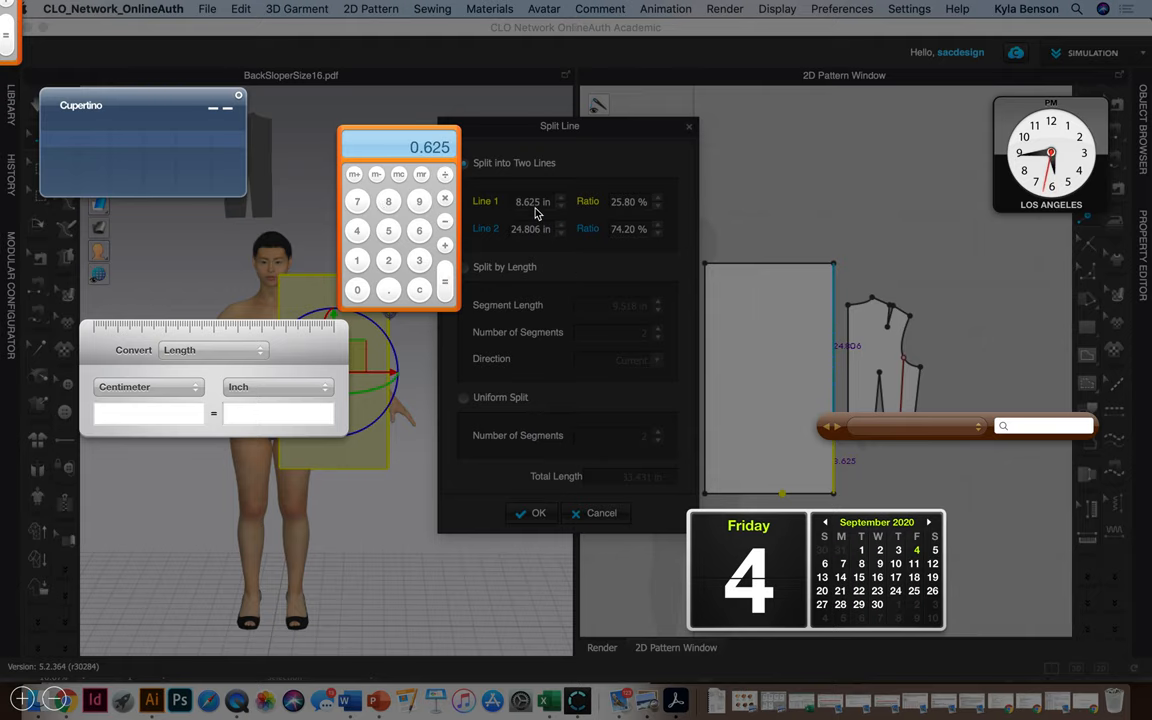
pyautogui.click(596, 513)
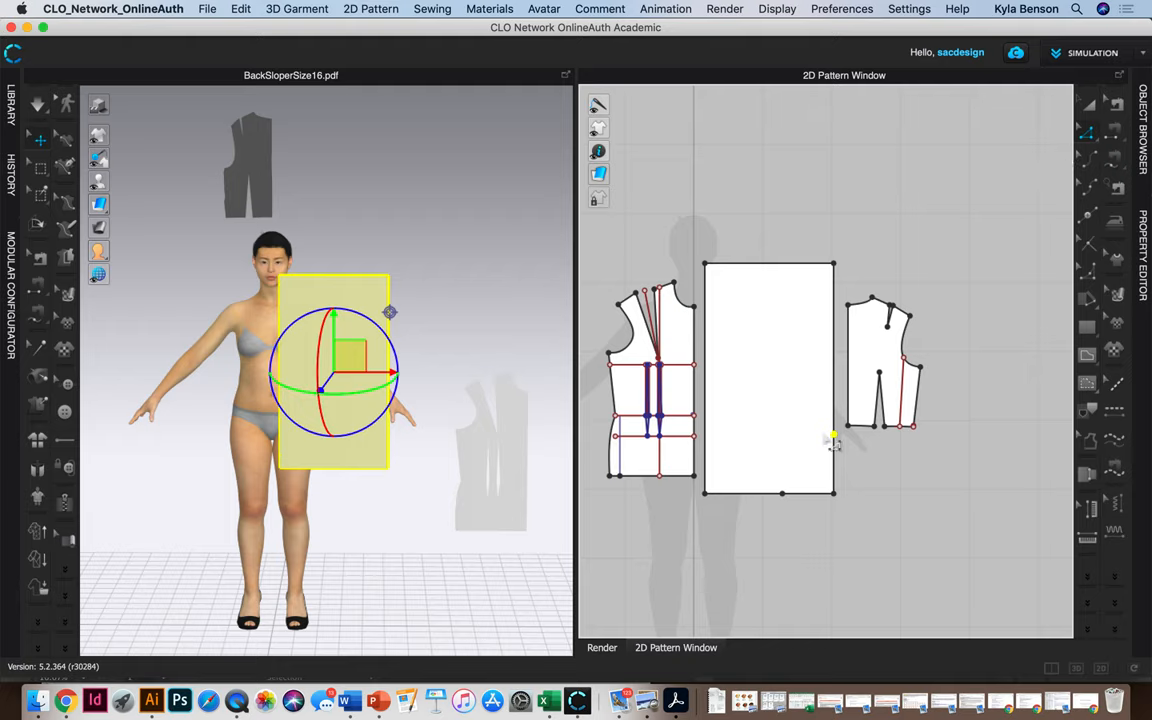
# Add an X-axis perpendicular internal line across the rectangle from the right-edge point
pyautogui.rightClick(833, 440)
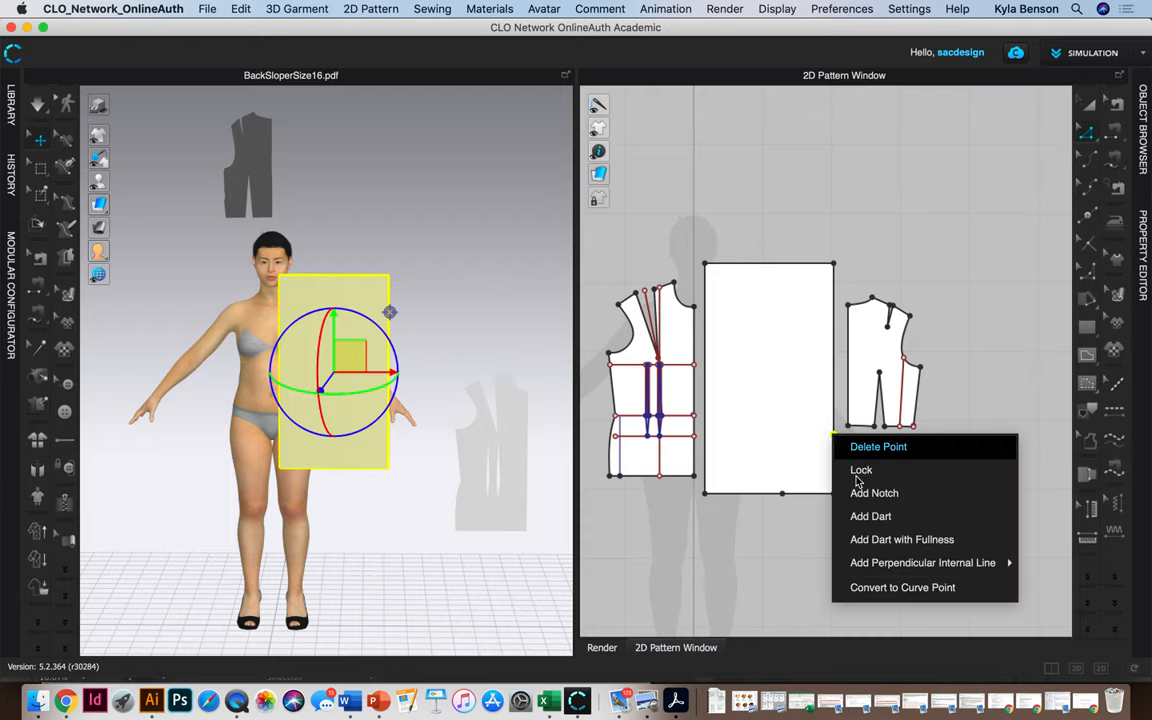
pyautogui.moveTo(922, 562)
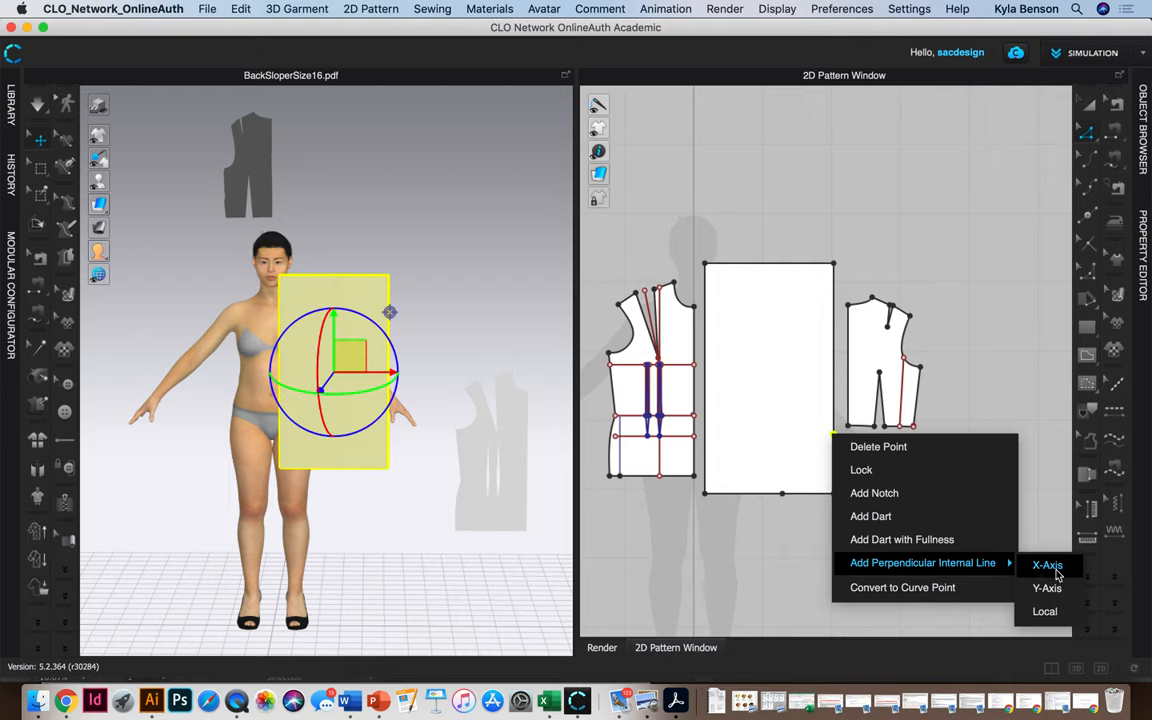
pyautogui.click(1047, 565)
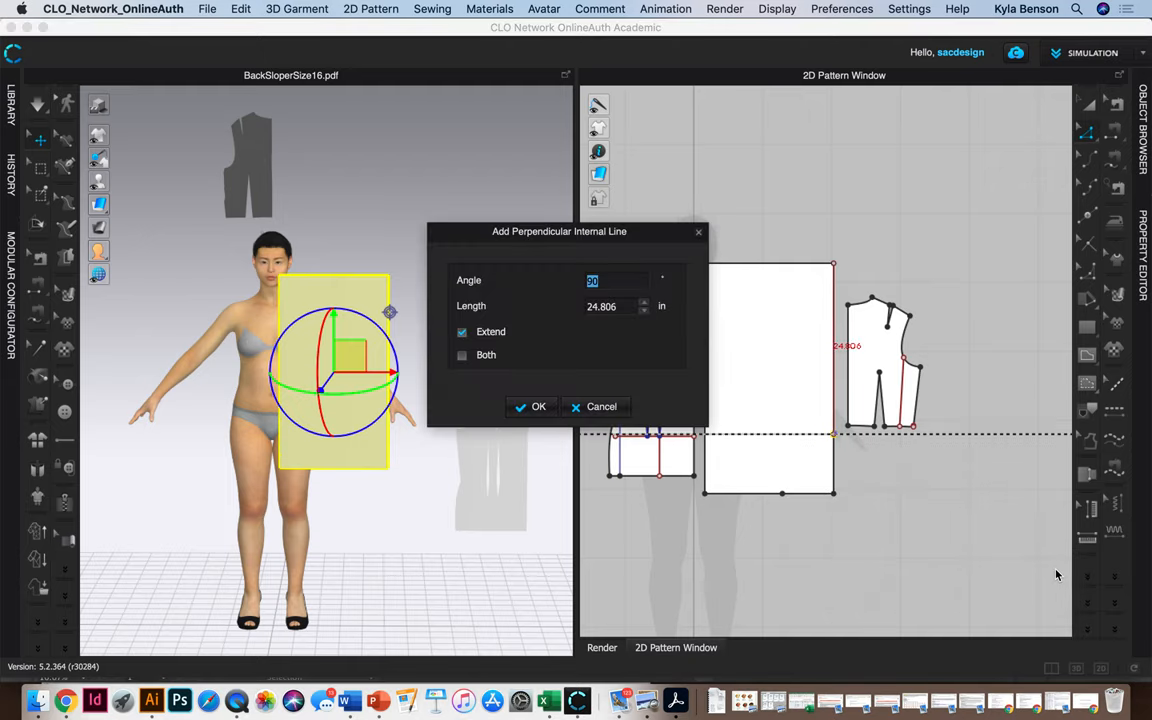
pyautogui.click(531, 406)
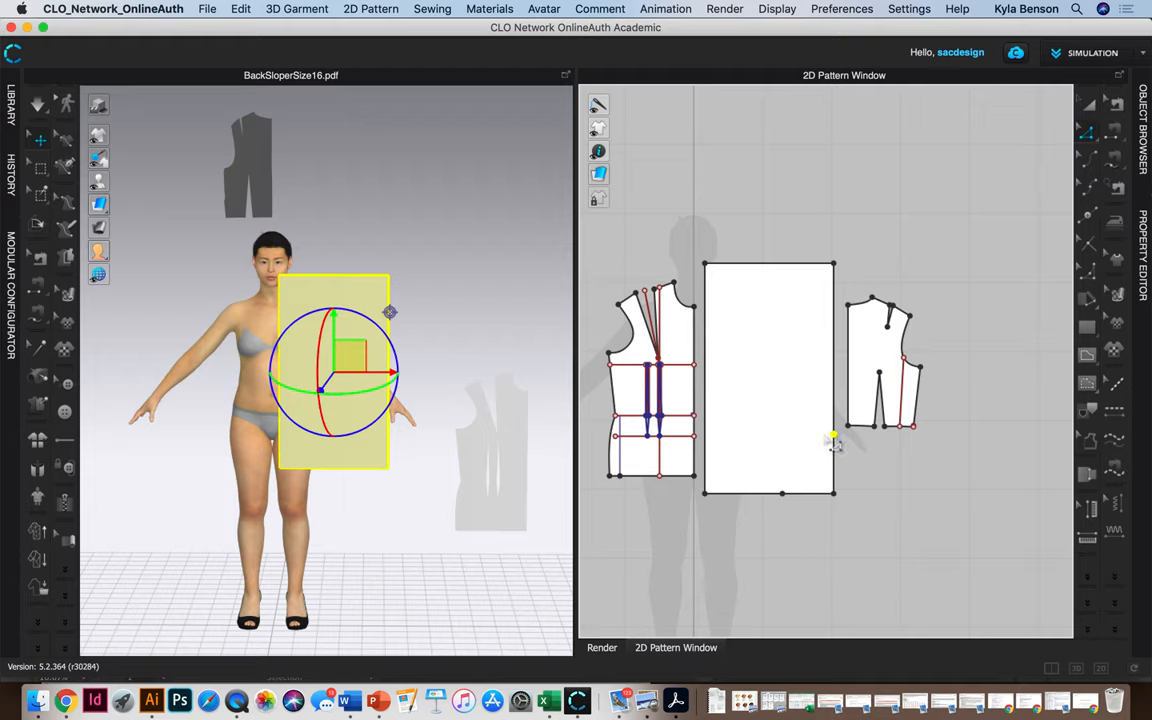
pyautogui.rightClick(833, 440)
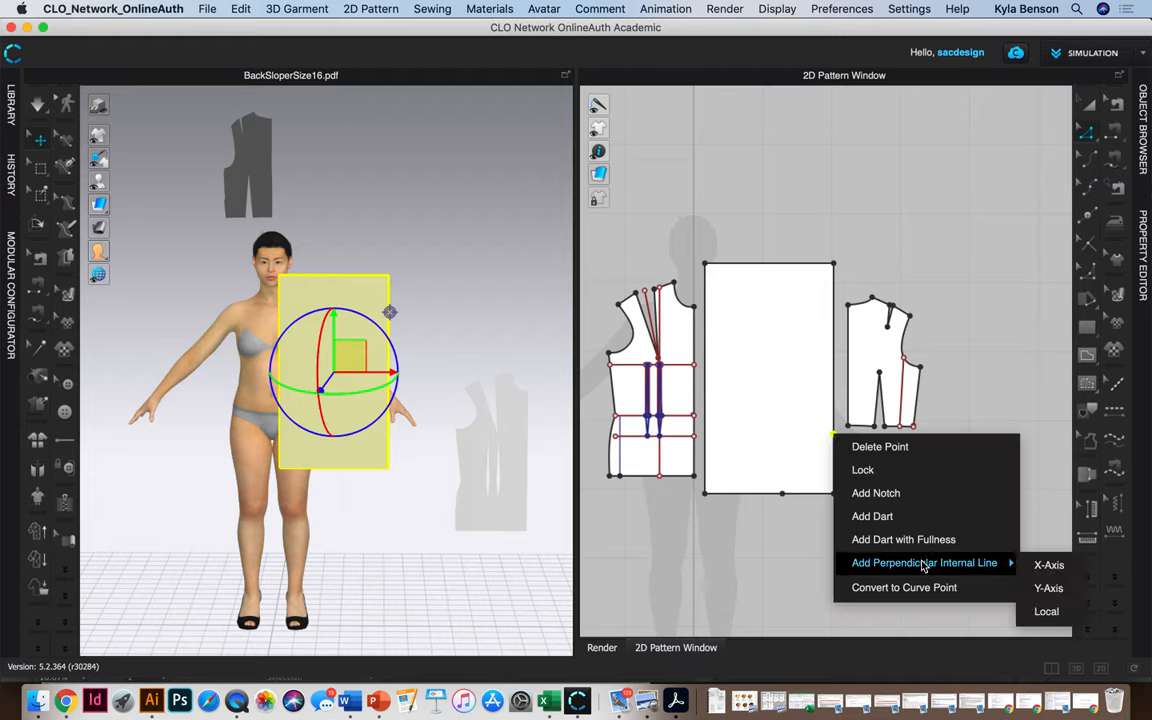
pyautogui.click(1048, 565)
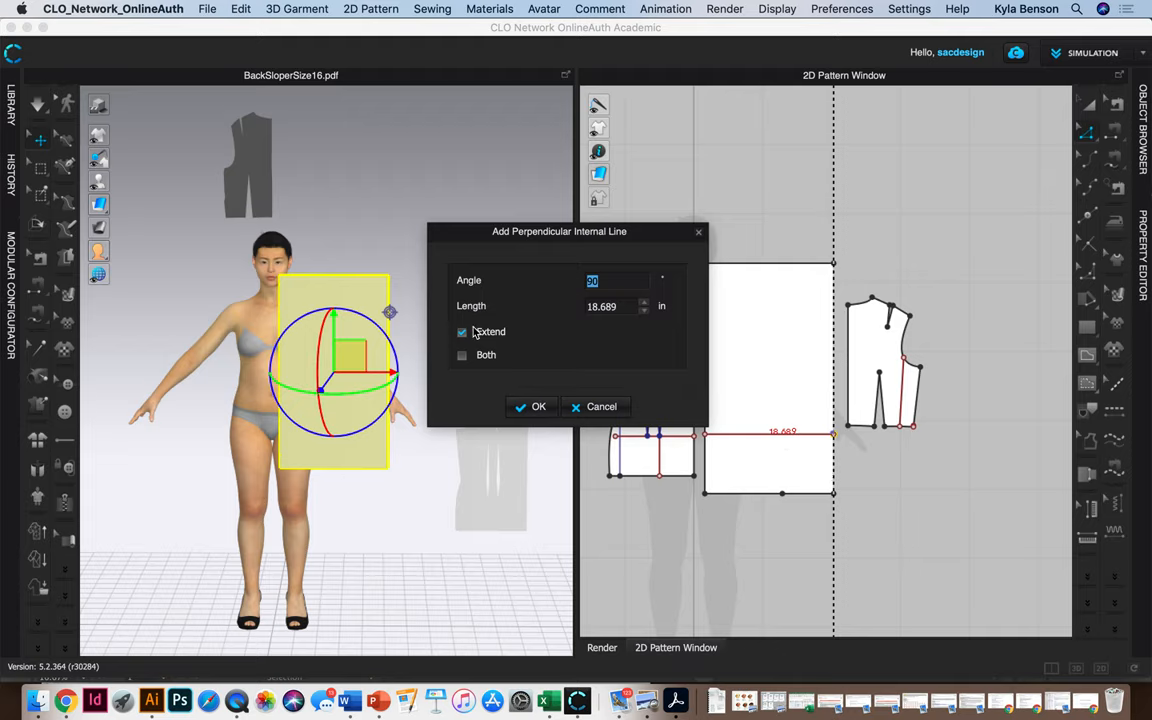
pyautogui.click(531, 406)
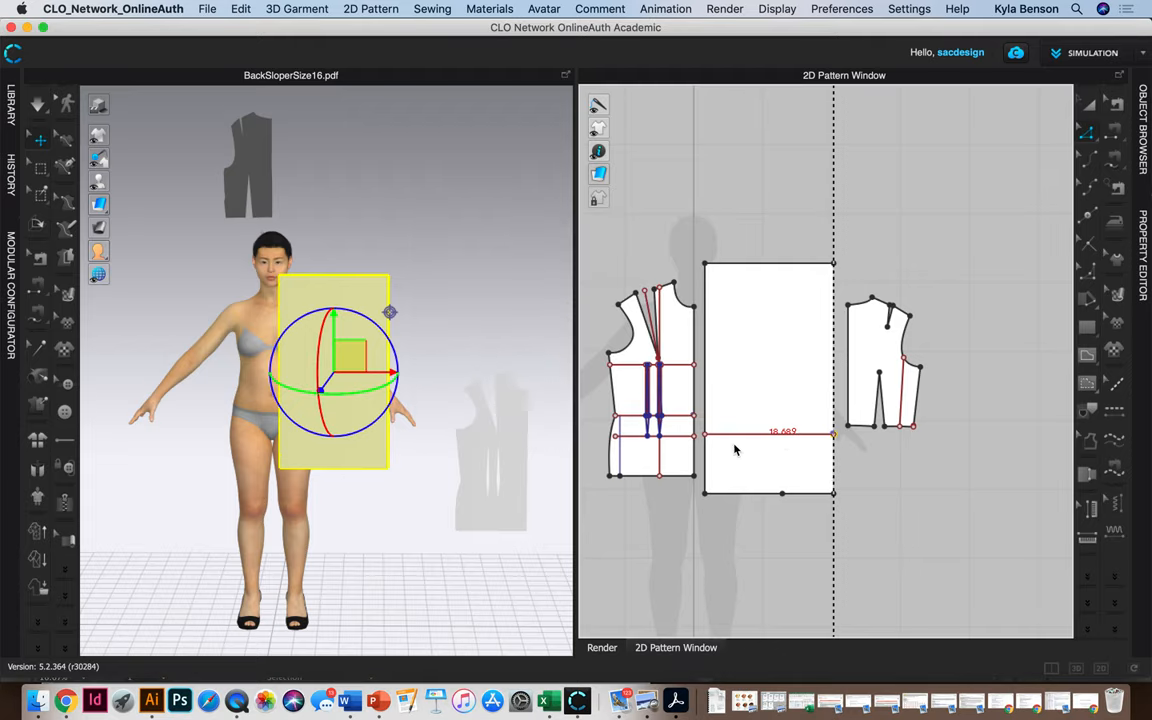
pyautogui.moveTo(746, 450)
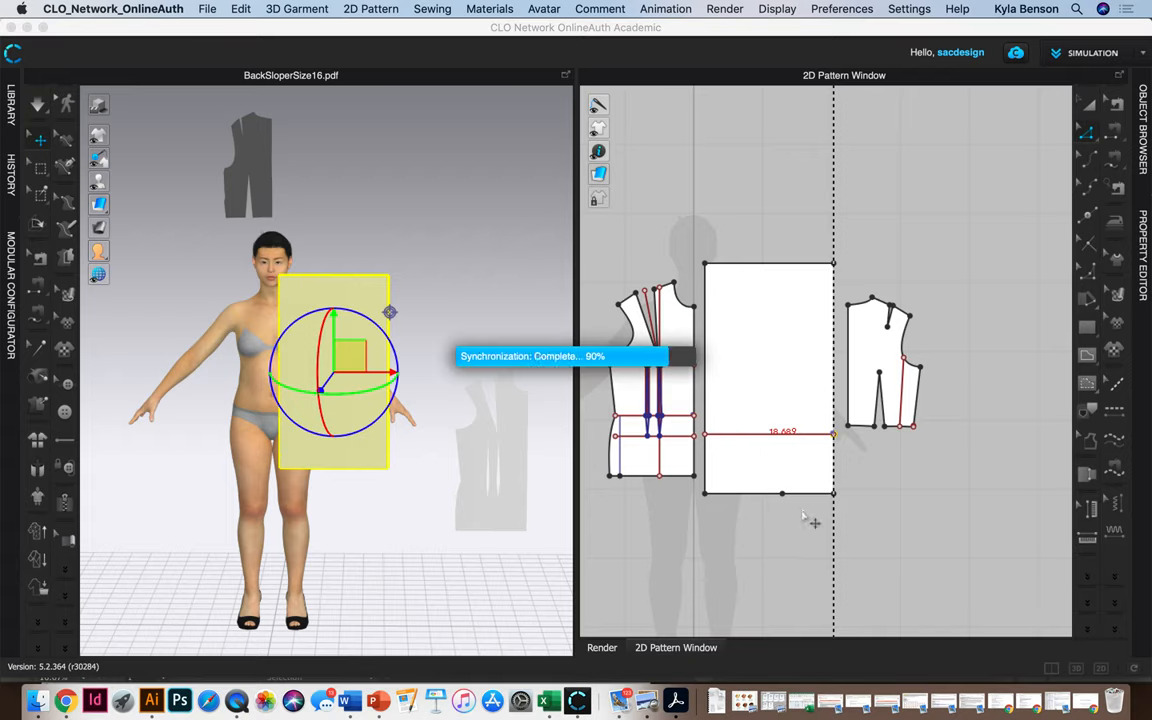
pyautogui.moveTo(793, 503)
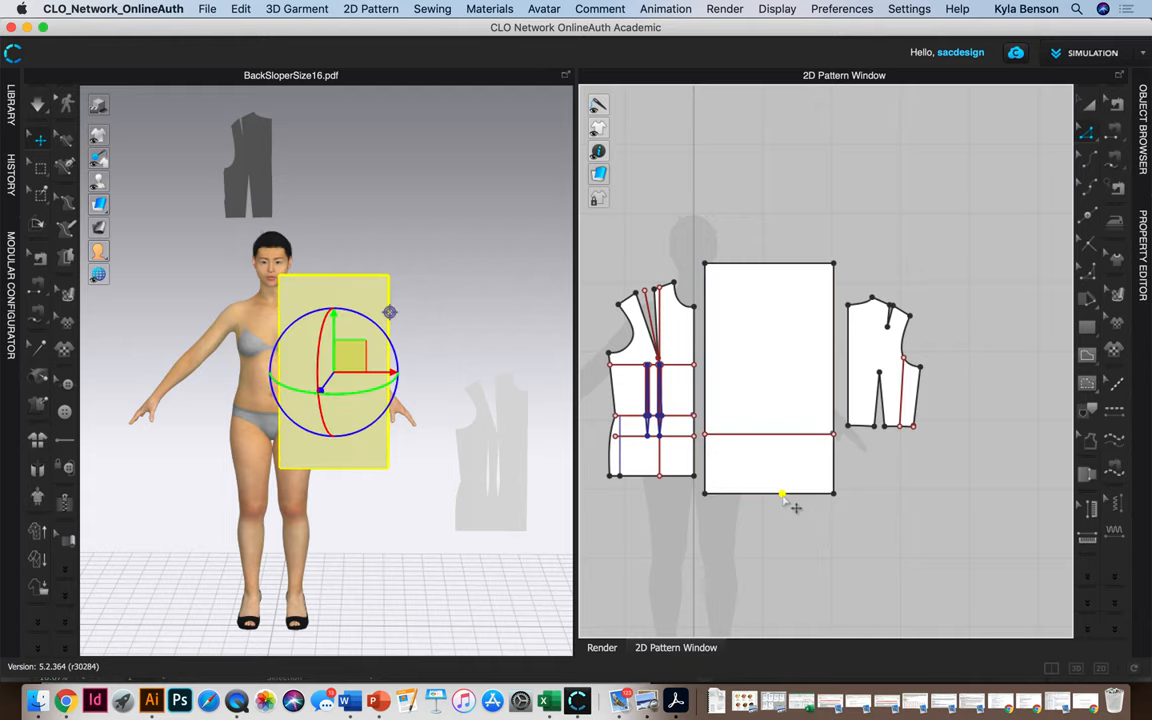
# Add a Y-axis perpendicular internal line rising from the bottom-edge split point
pyautogui.rightClick(783, 497)
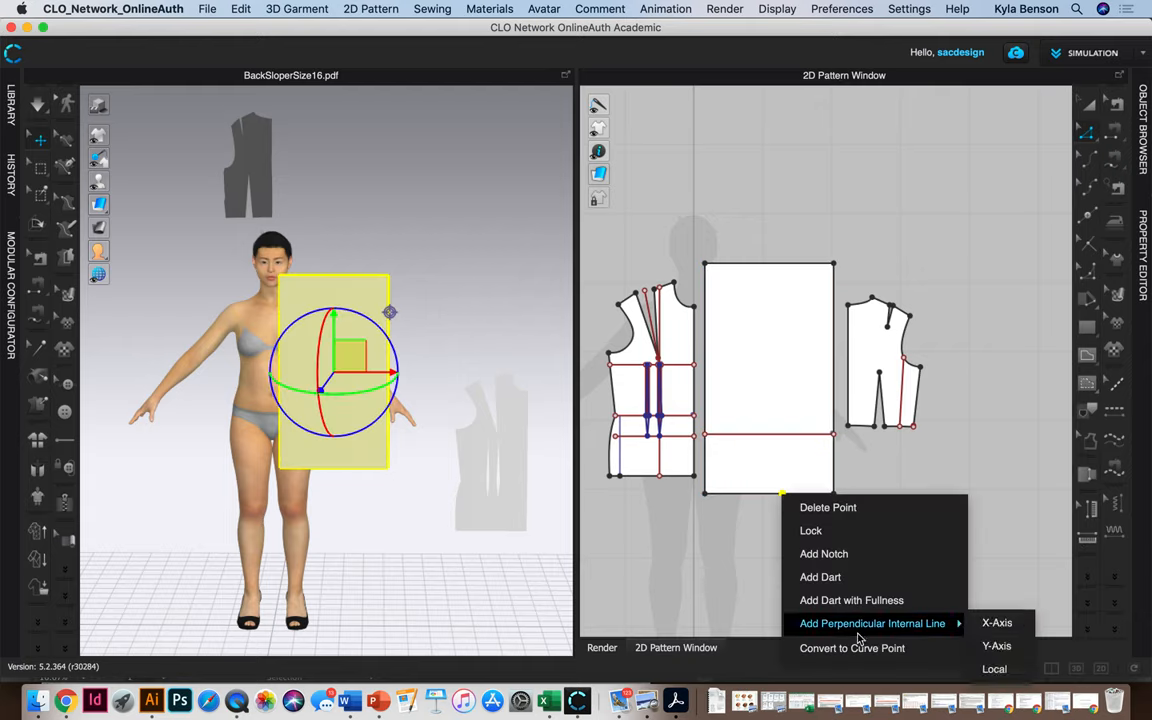
pyautogui.click(996, 622)
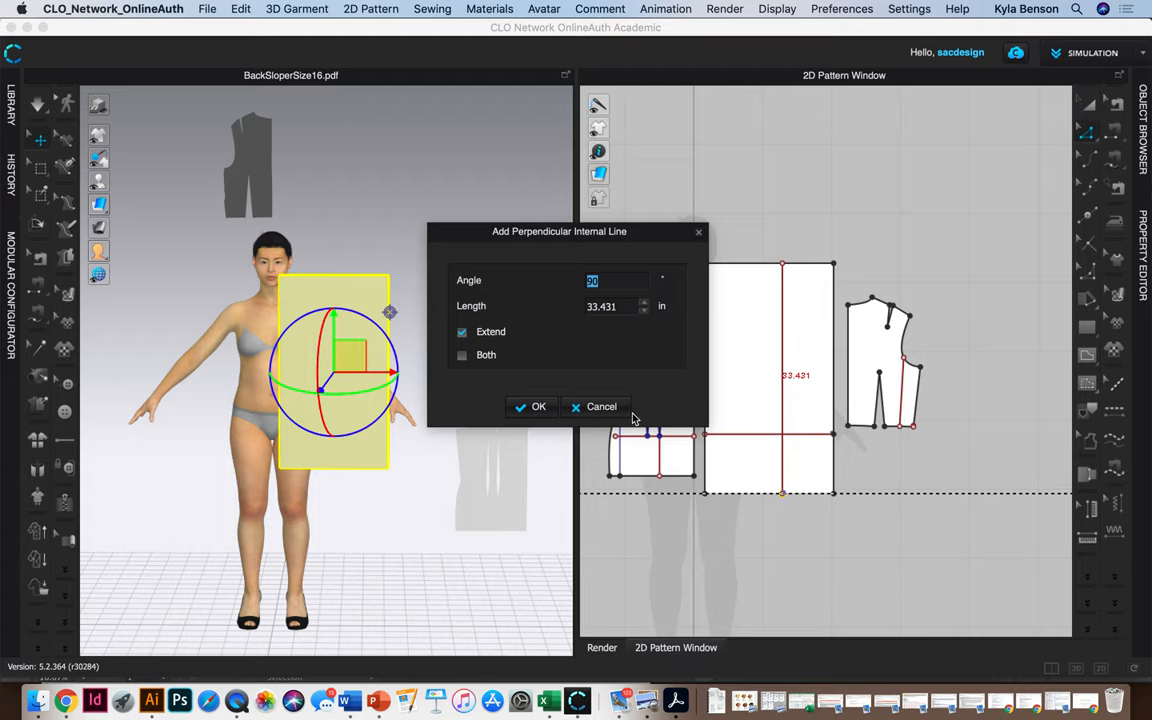
pyautogui.click(531, 406)
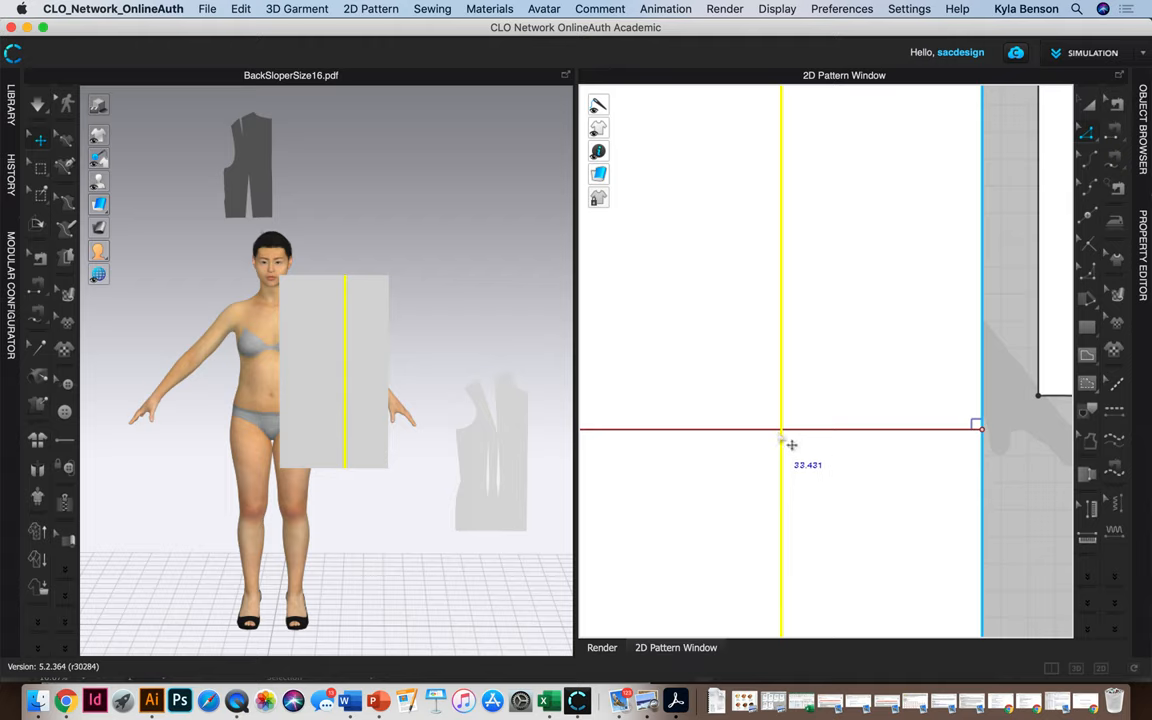
pyautogui.moveTo(1080, 175)
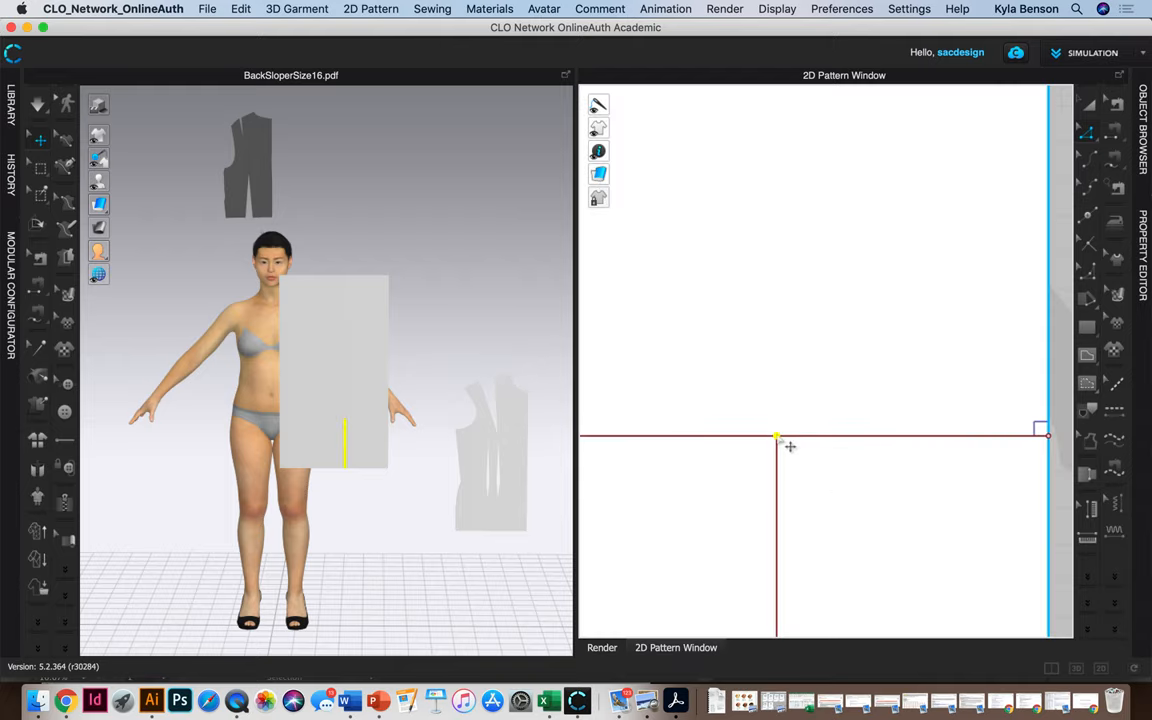
# Try Y-axis and X-axis perpendicular lines from point C, cancel, and delete the horizontal line
pyautogui.rightClick(778, 440)
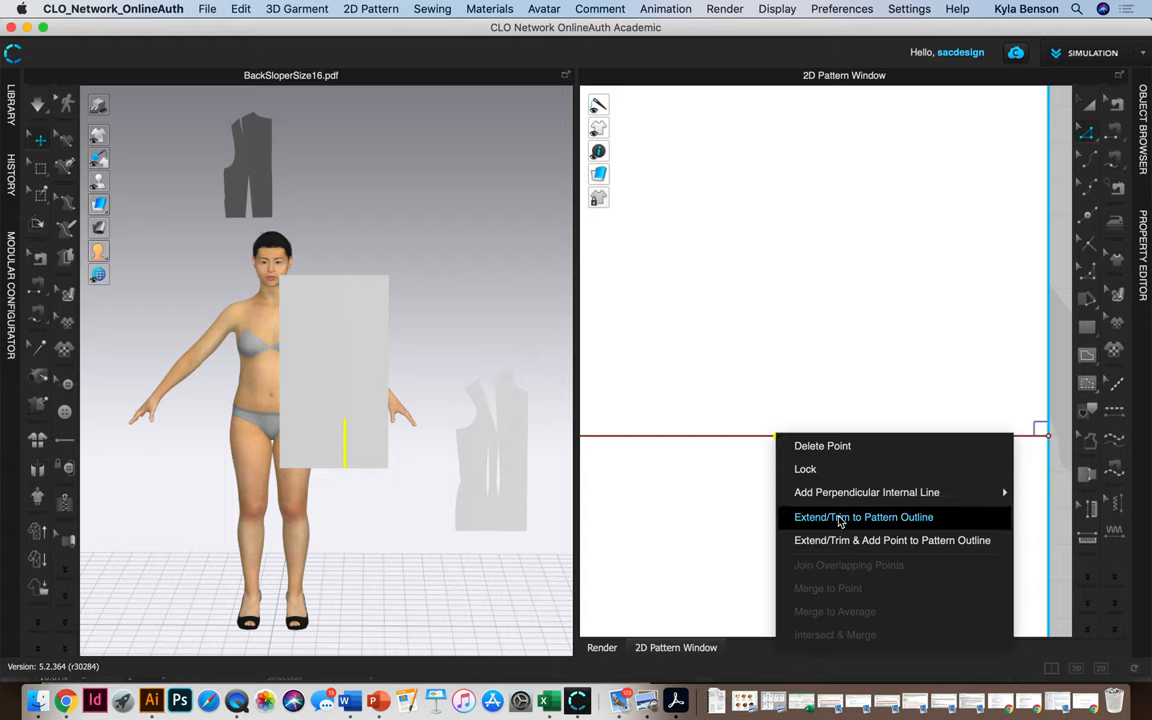
pyautogui.moveTo(867, 492)
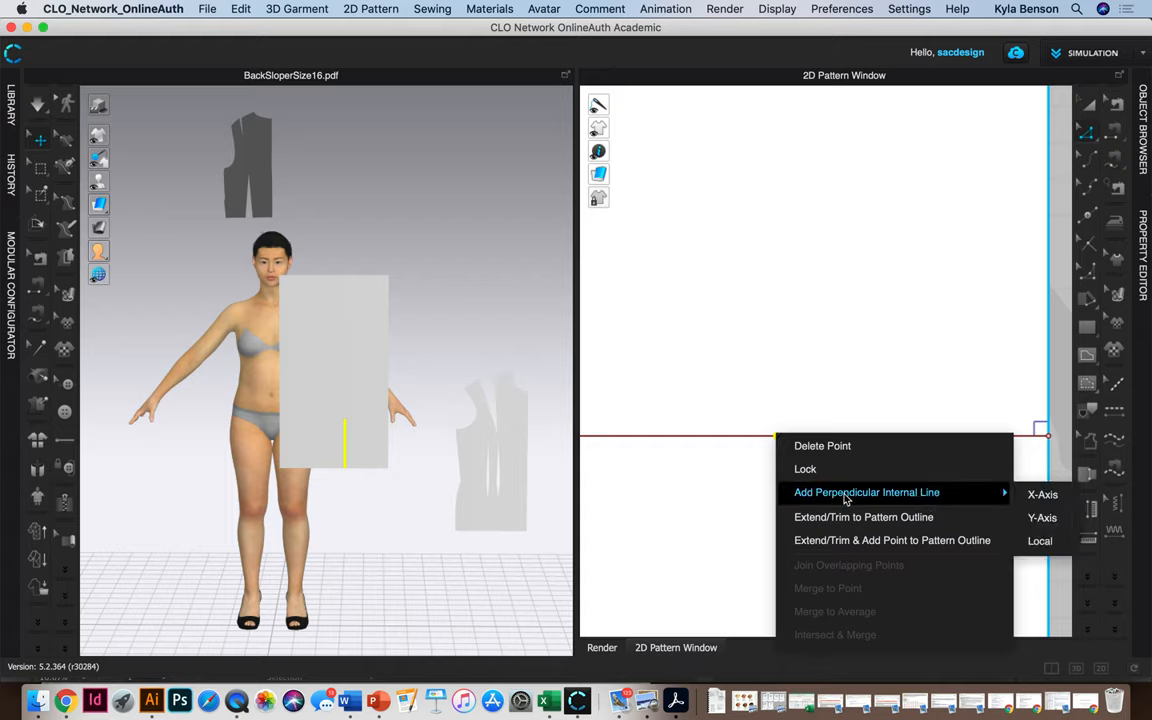
pyautogui.moveTo(1042, 517)
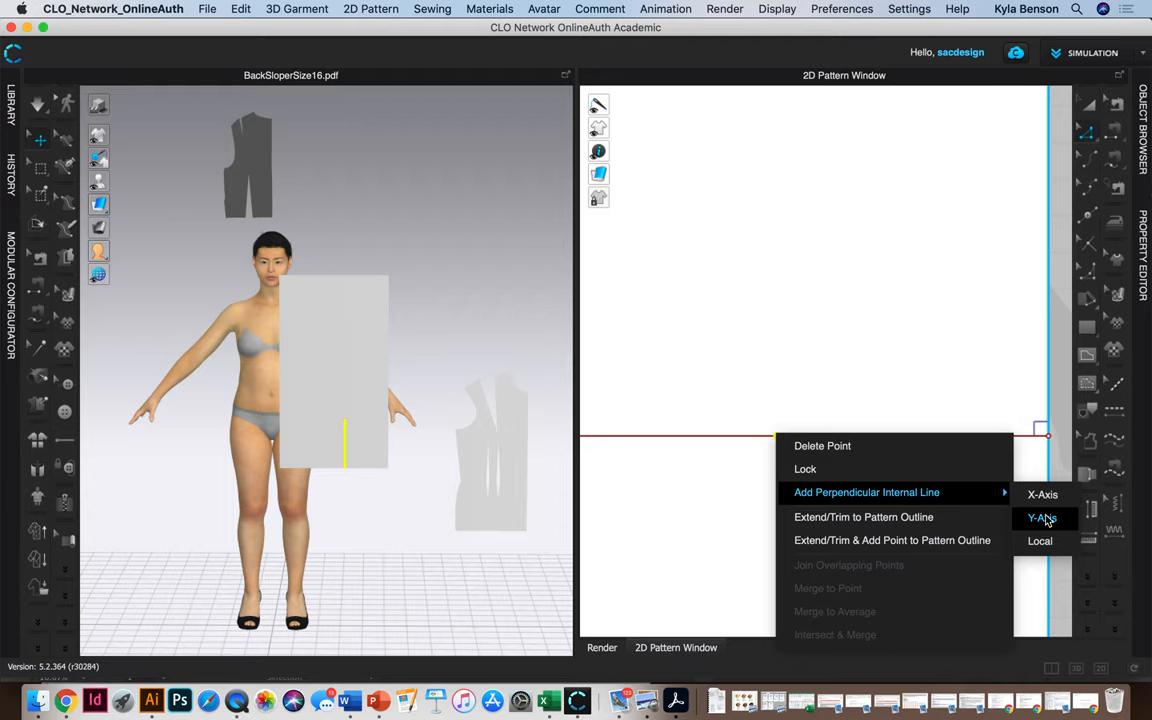
pyautogui.click(1042, 517)
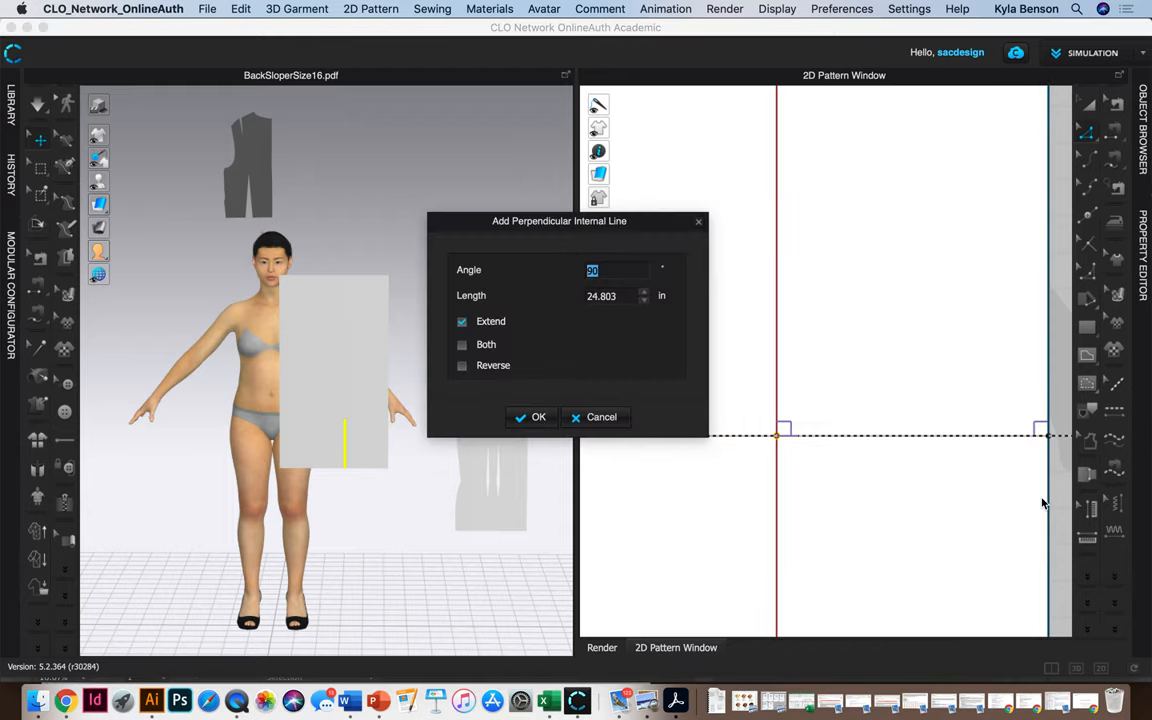
pyautogui.moveTo(800, 457)
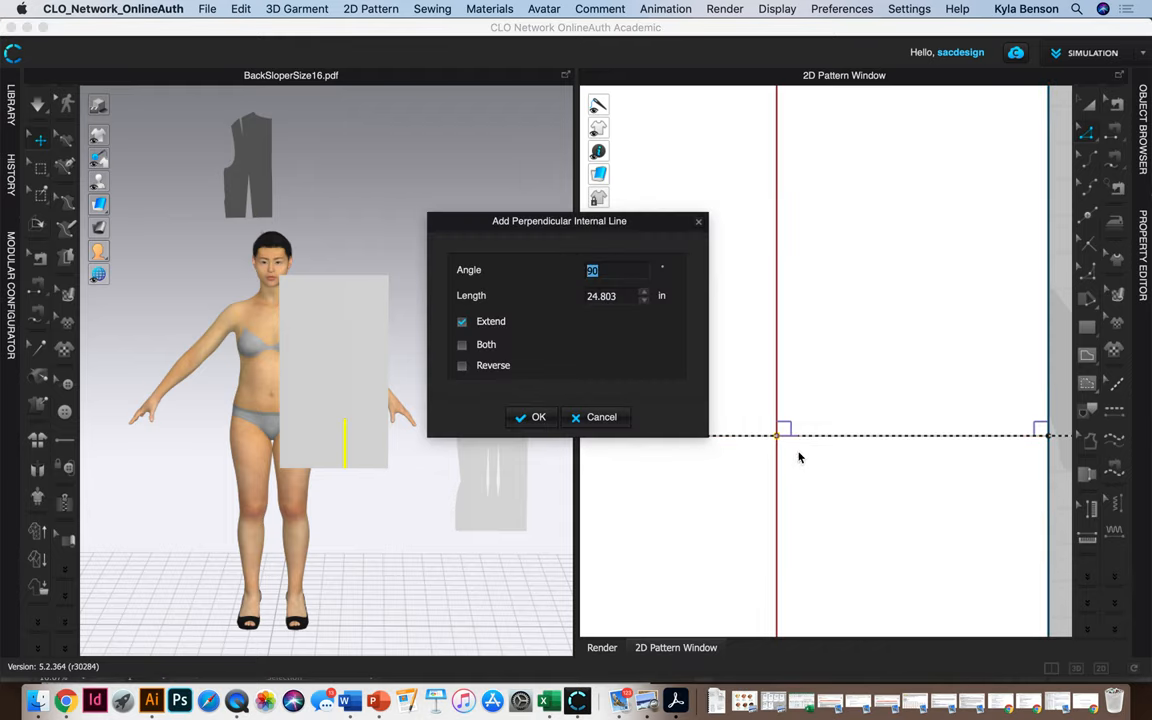
pyautogui.click(538, 417)
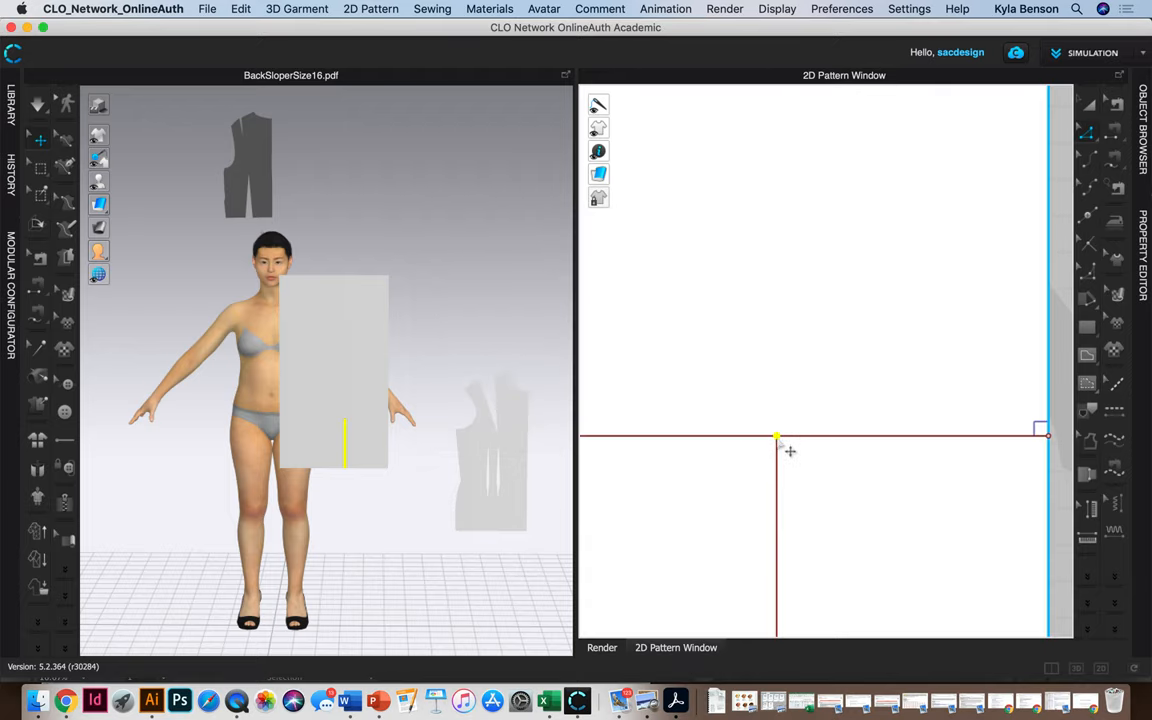
pyautogui.rightClick(778, 437)
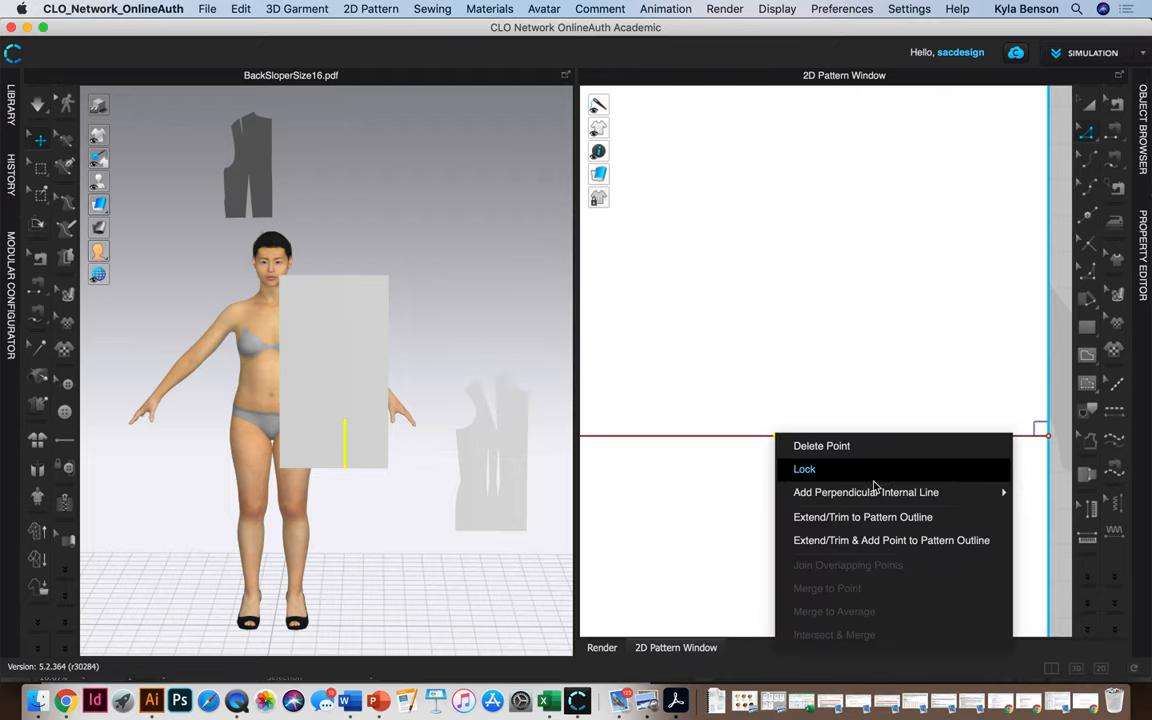
pyautogui.click(866, 492)
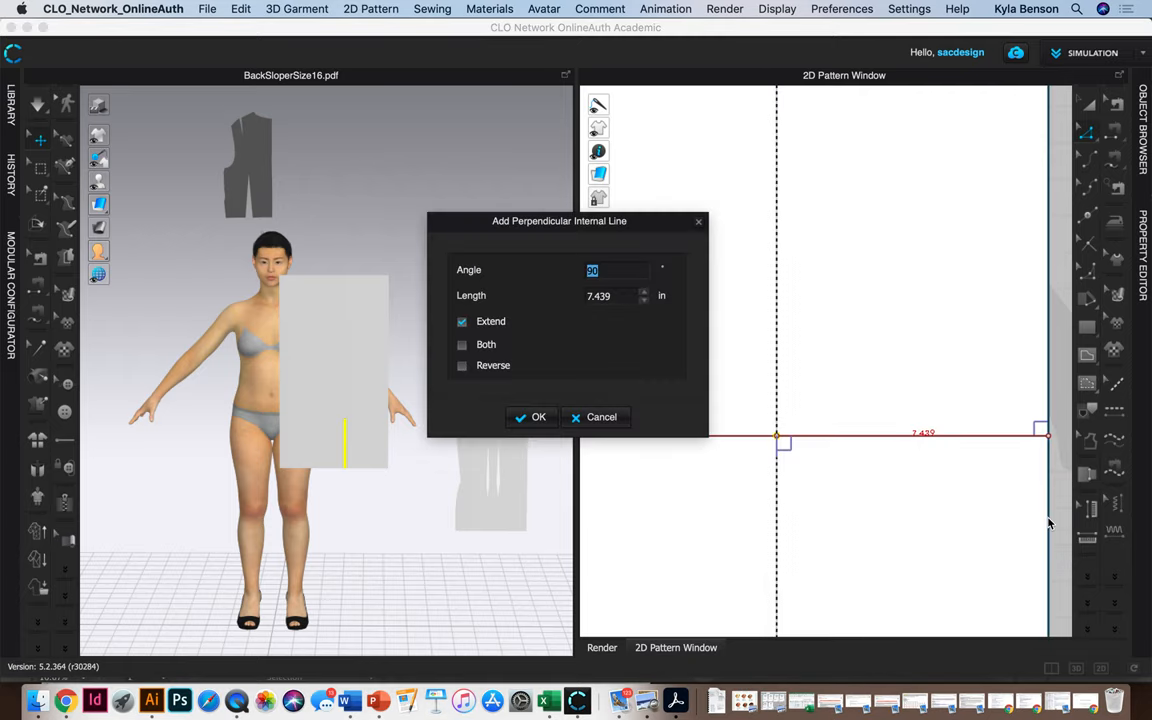
pyautogui.moveTo(793, 458)
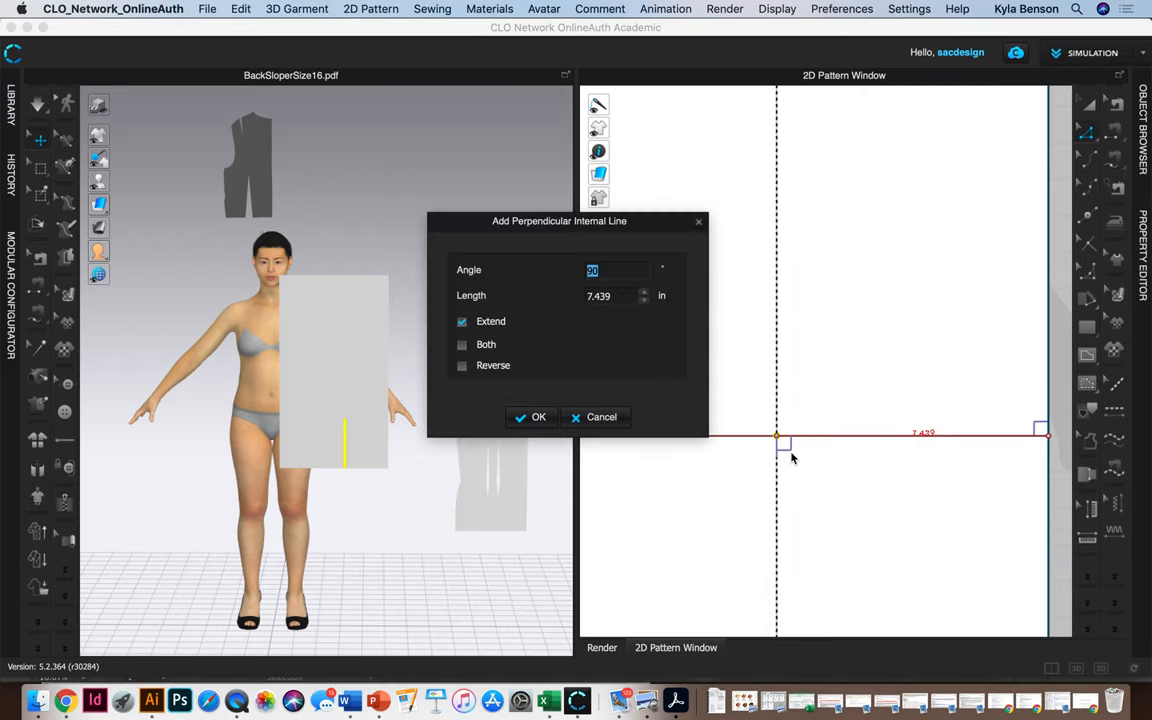
pyautogui.moveTo(559, 221); pyautogui.dragTo(917, 150)
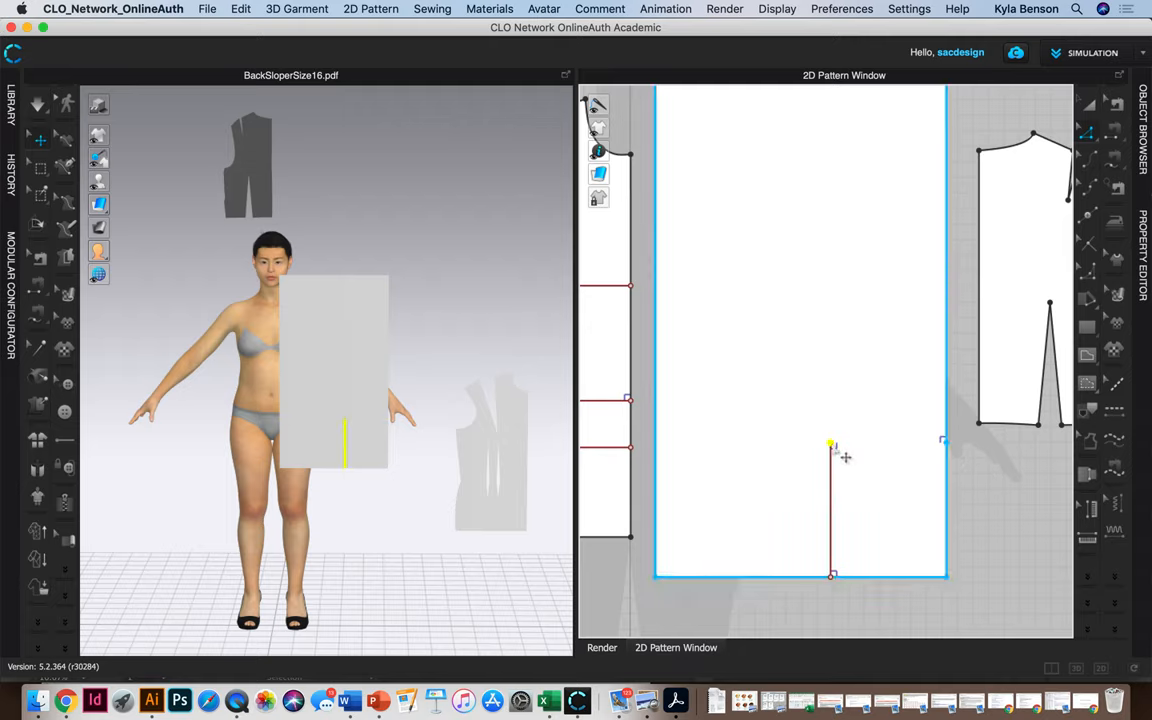
# Add an X-axis perpendicular line through point C extending to both sides
pyautogui.rightClick(832, 444)
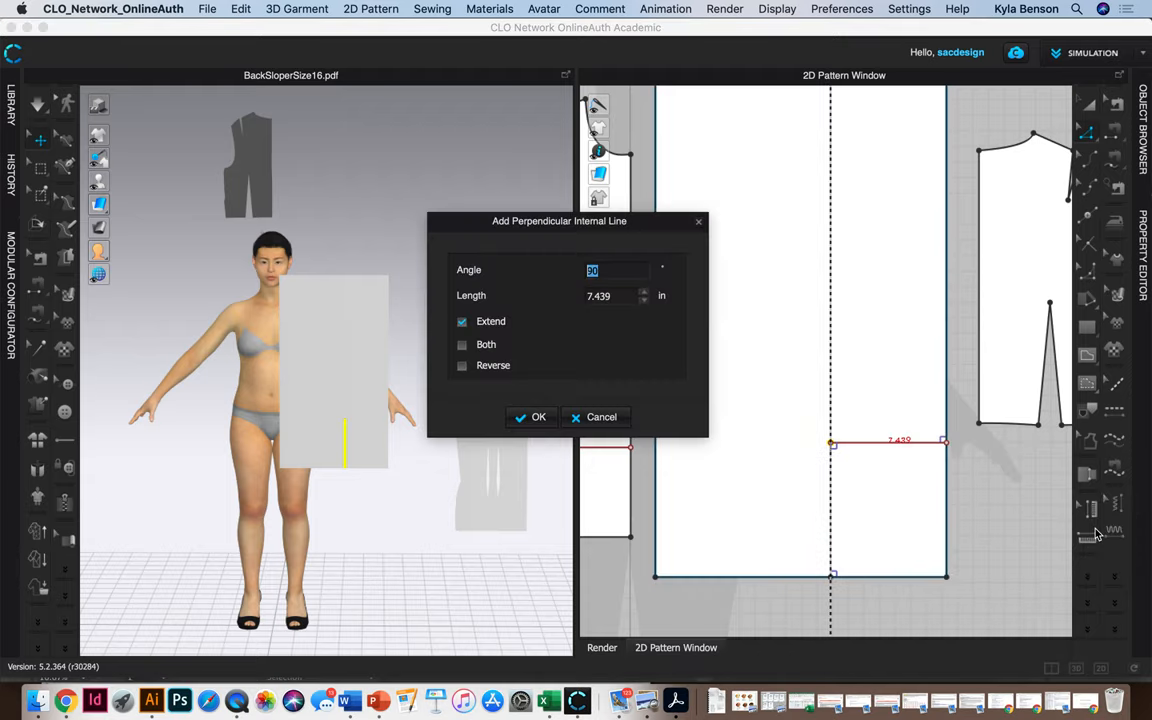
pyautogui.moveTo(455, 380)
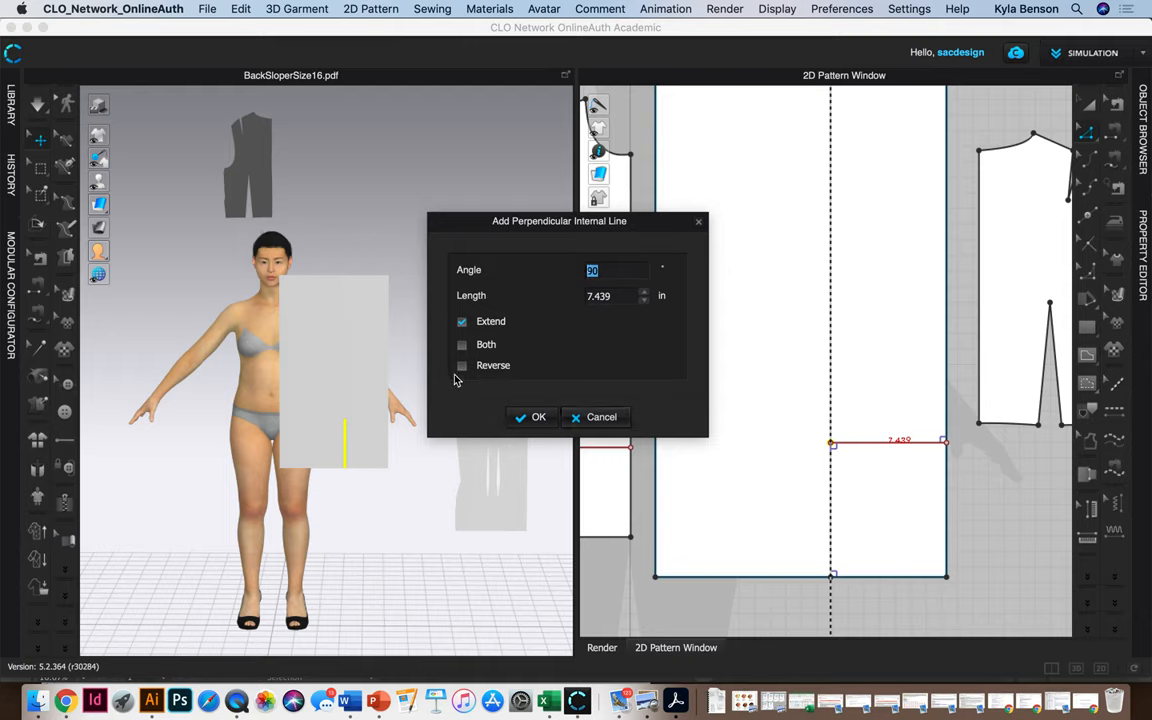
pyautogui.click(462, 344)
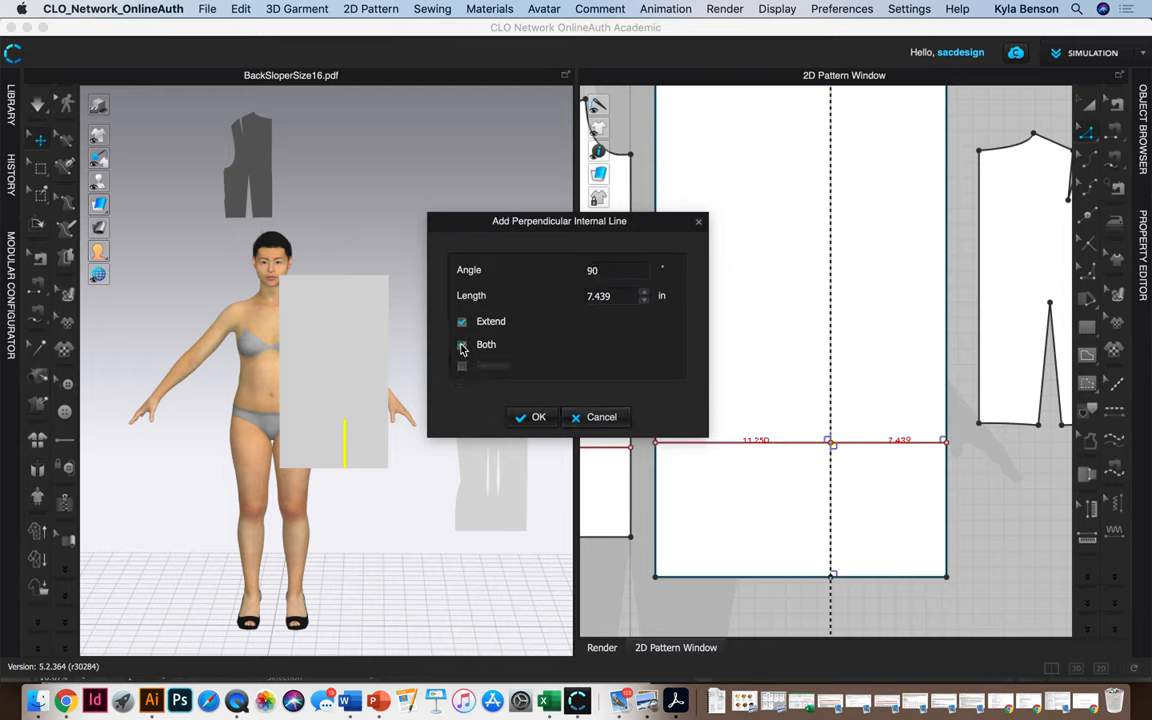
pyautogui.click(462, 344)
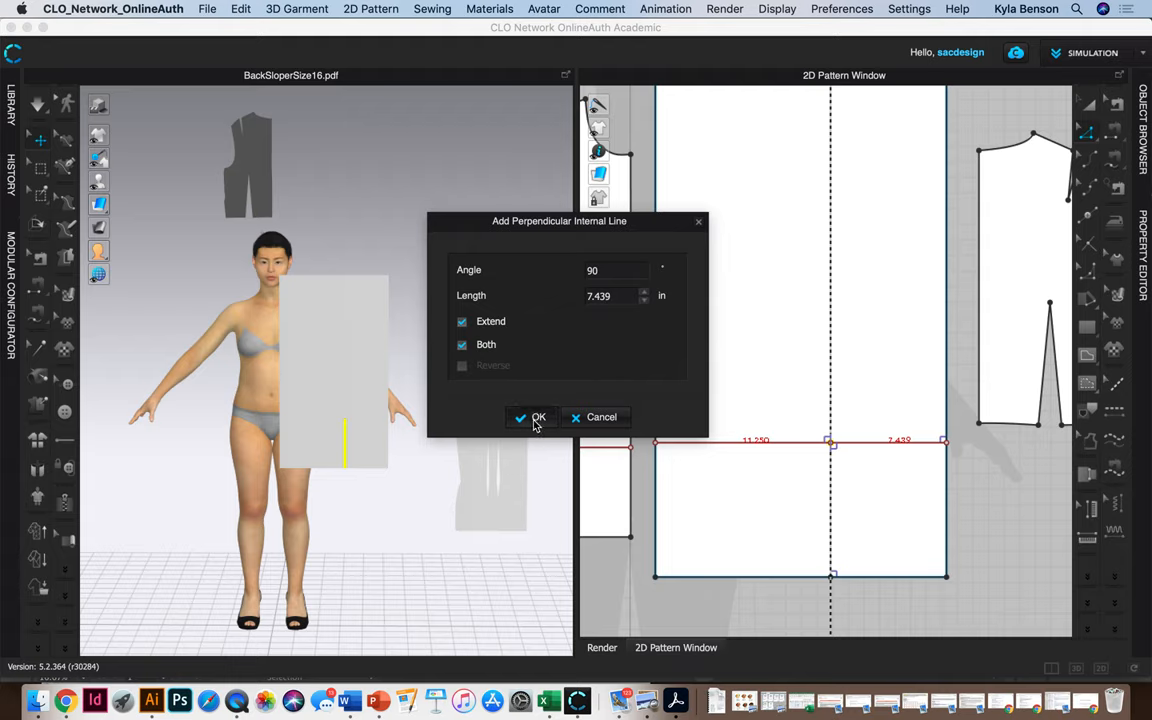
pyautogui.click(531, 417)
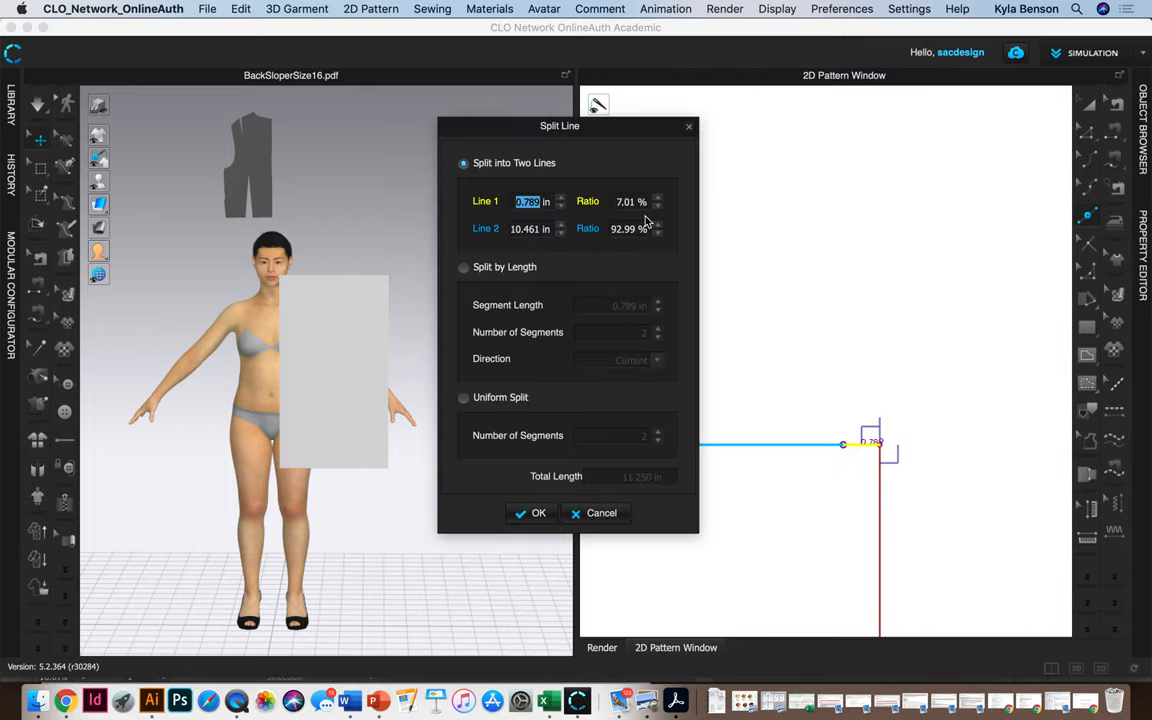
# Split the horizontal line's left part with Line 1 at 0.75 in from C
pyautogui.click(538, 513)
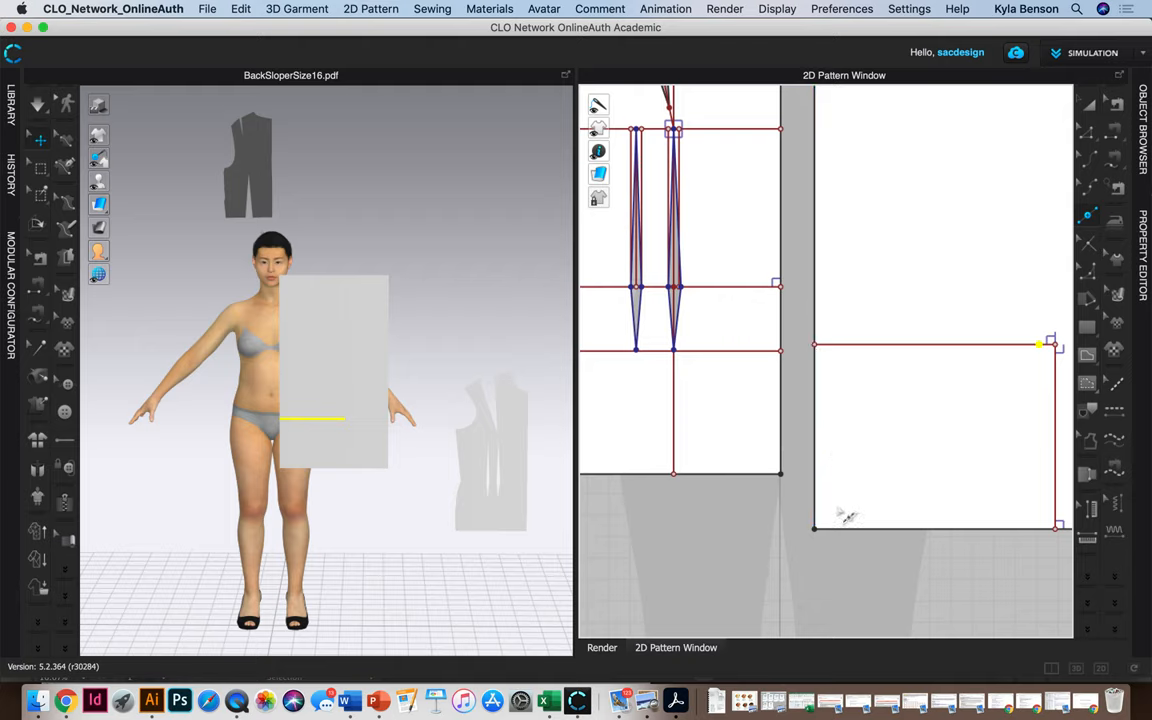
pyautogui.moveTo(820, 540)
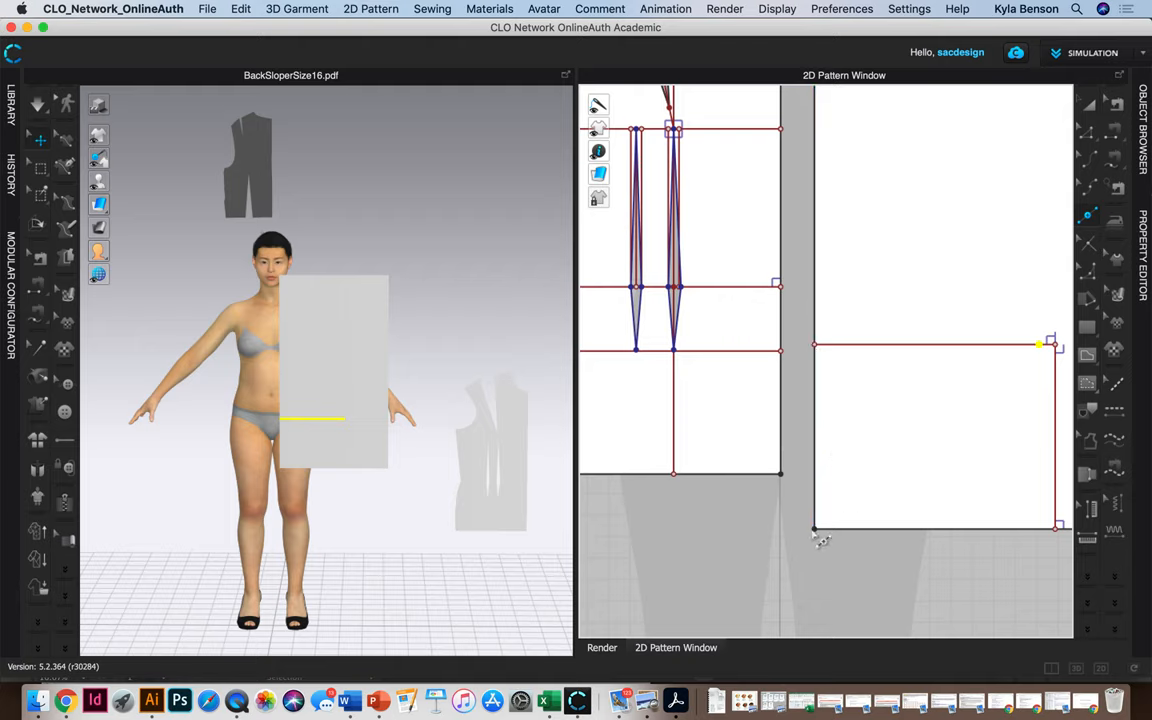